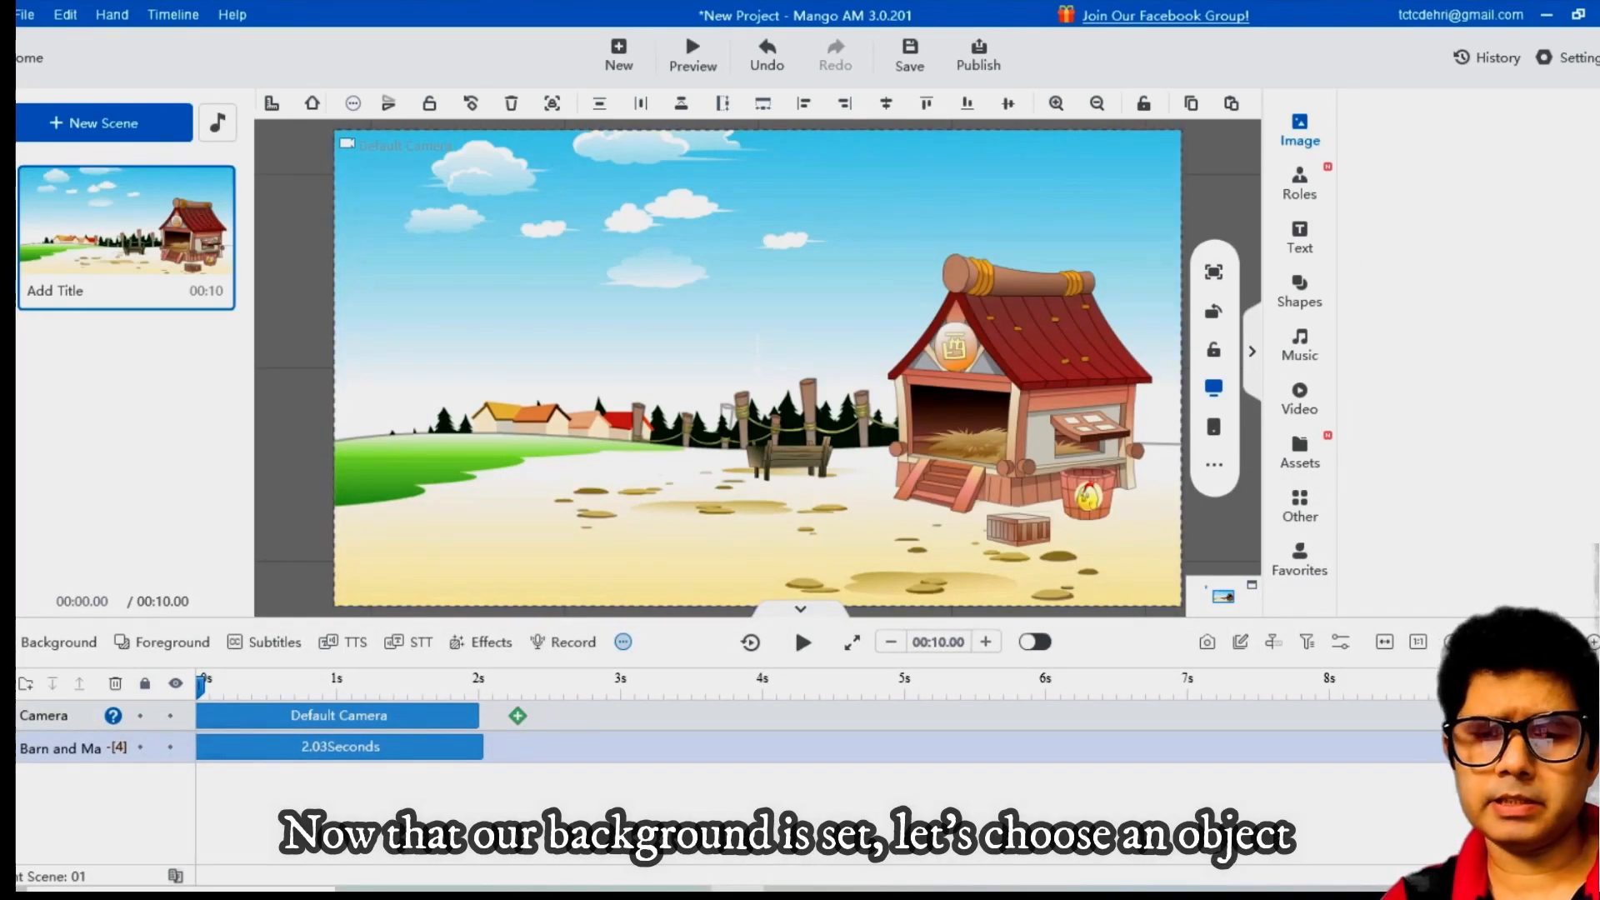
- Add the bicycle image from Assets and place it on the lower-left ground
{"action": "left_click", "coordinate": [1300, 453]}
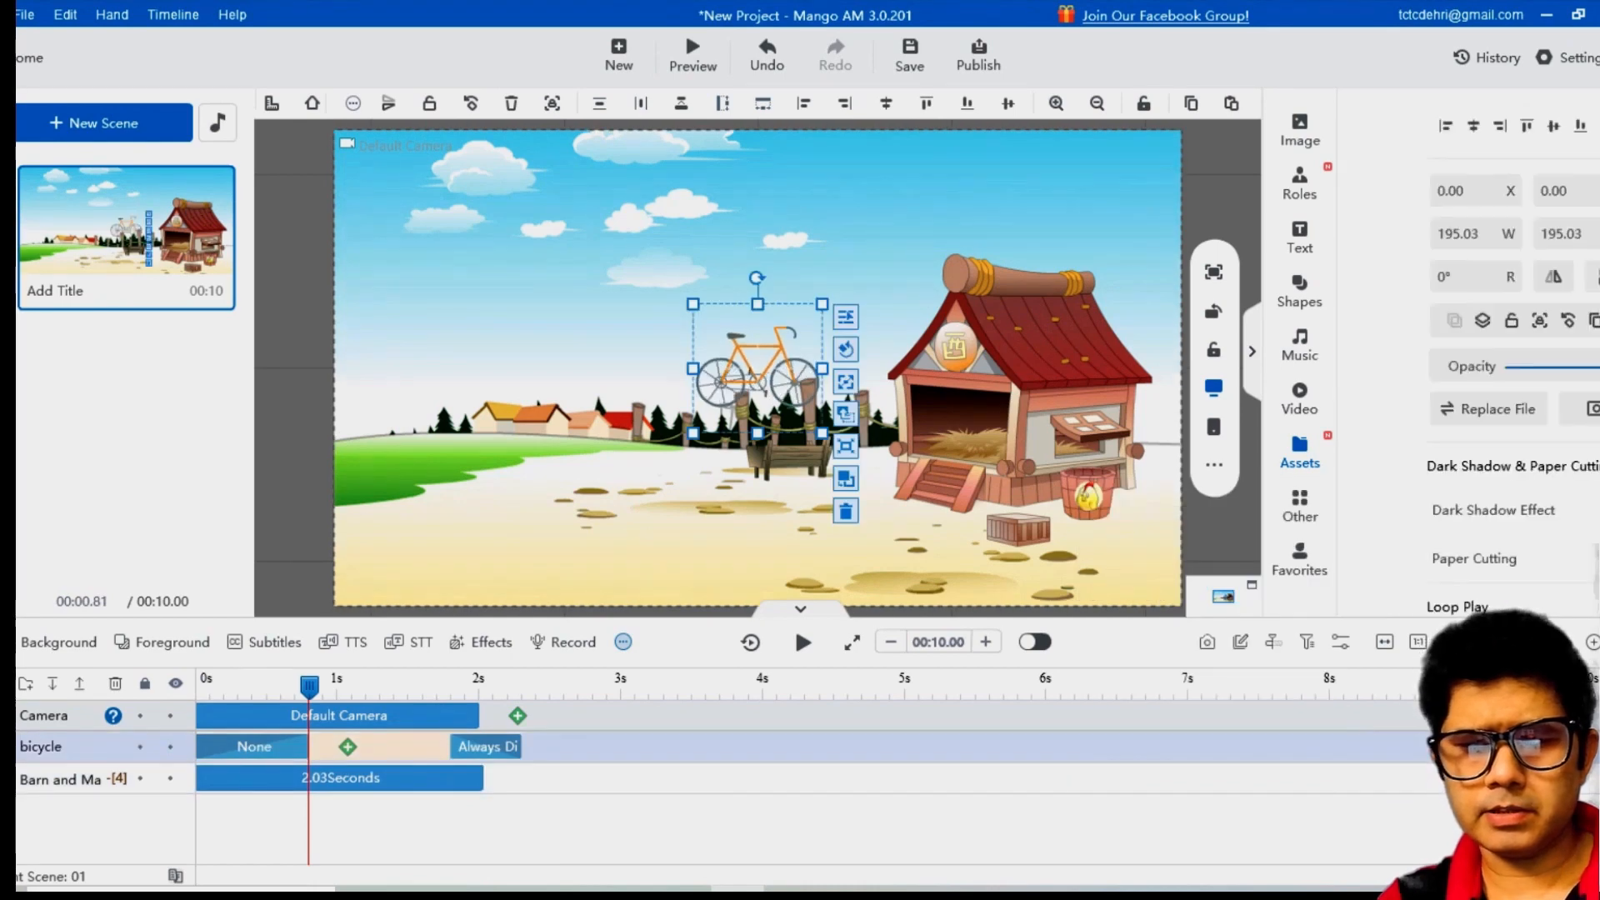
{"action": "left_click_drag", "start_coordinate": [757, 348], "coordinate": [488, 520]}
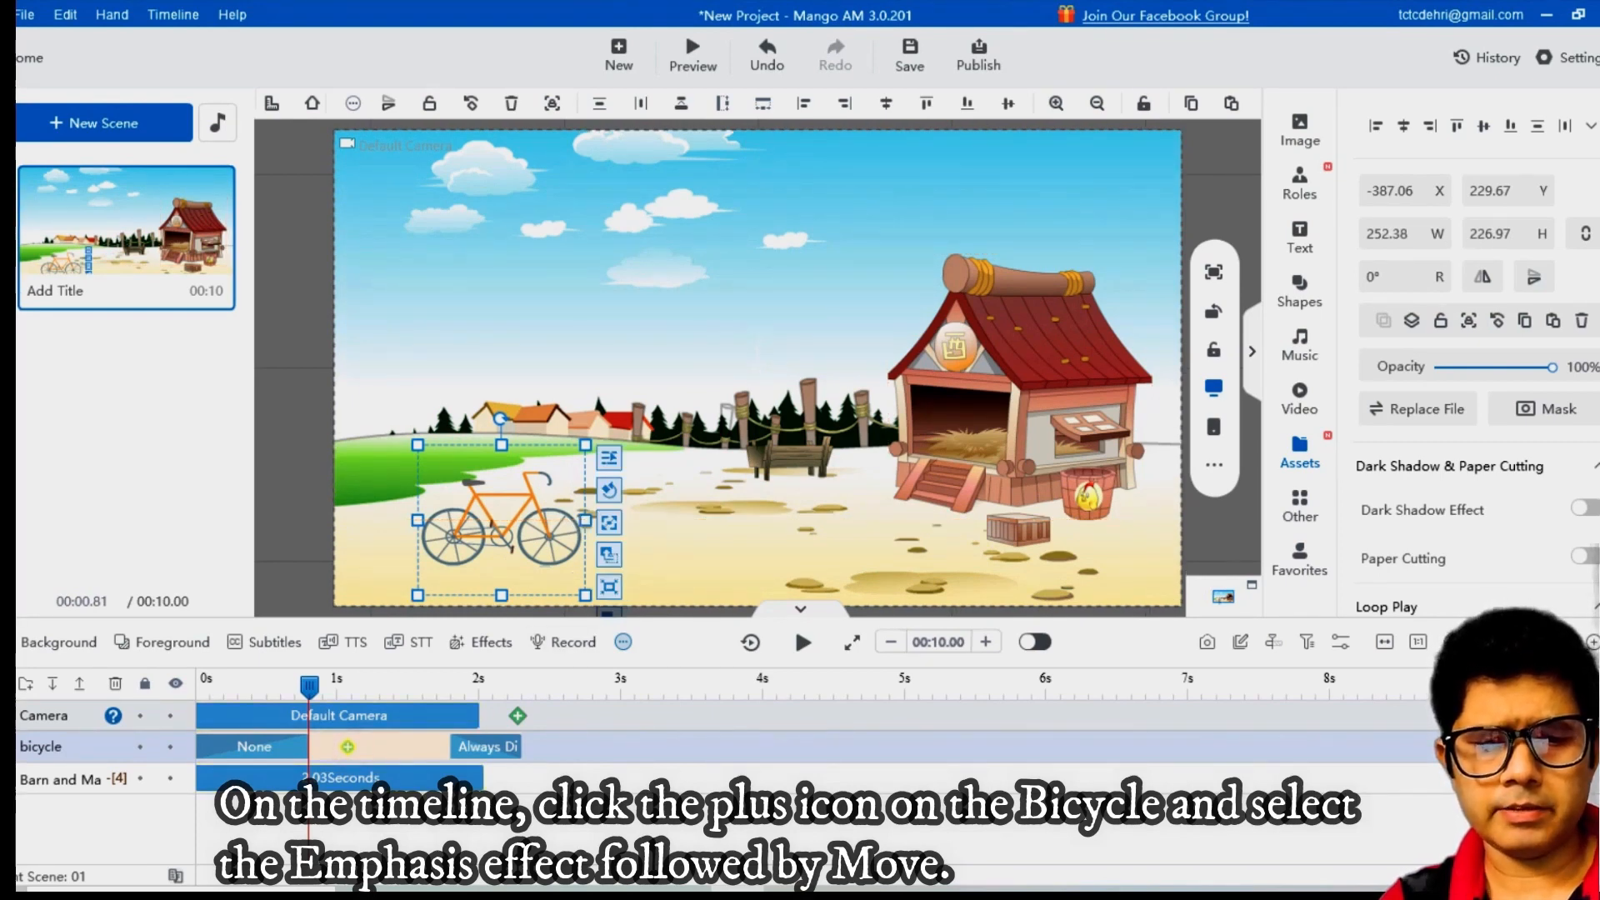
- Apply a Move emphasis effect with the Constant speed preset to the bicycle
{"action": "left_click", "coordinate": [346, 746]}
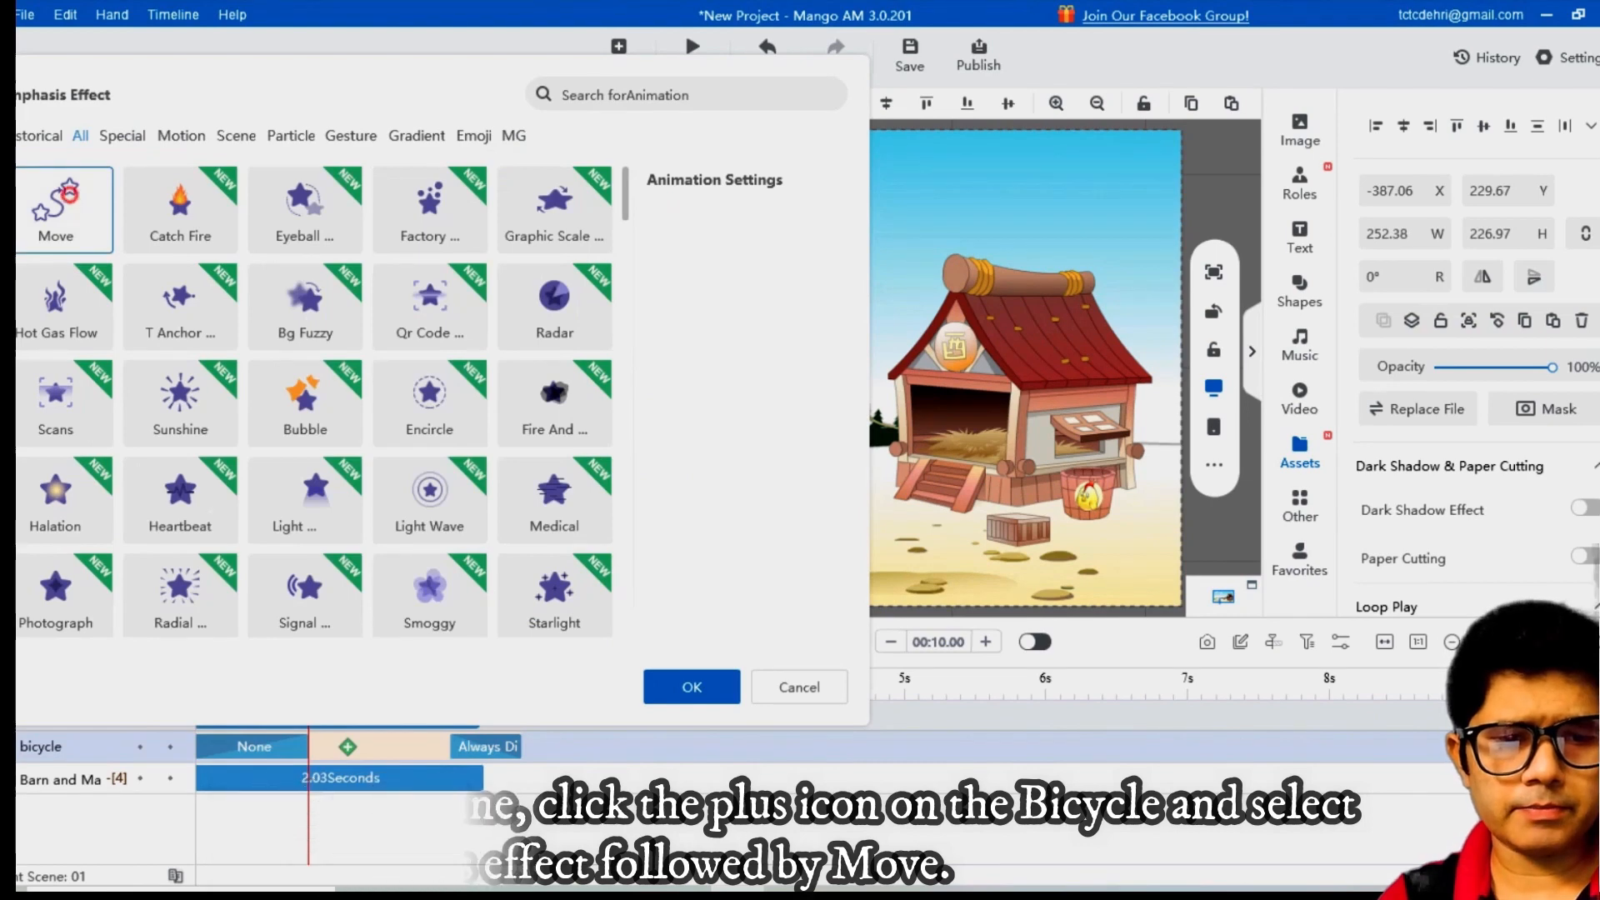
{"action": "left_click", "coordinate": [57, 211]}
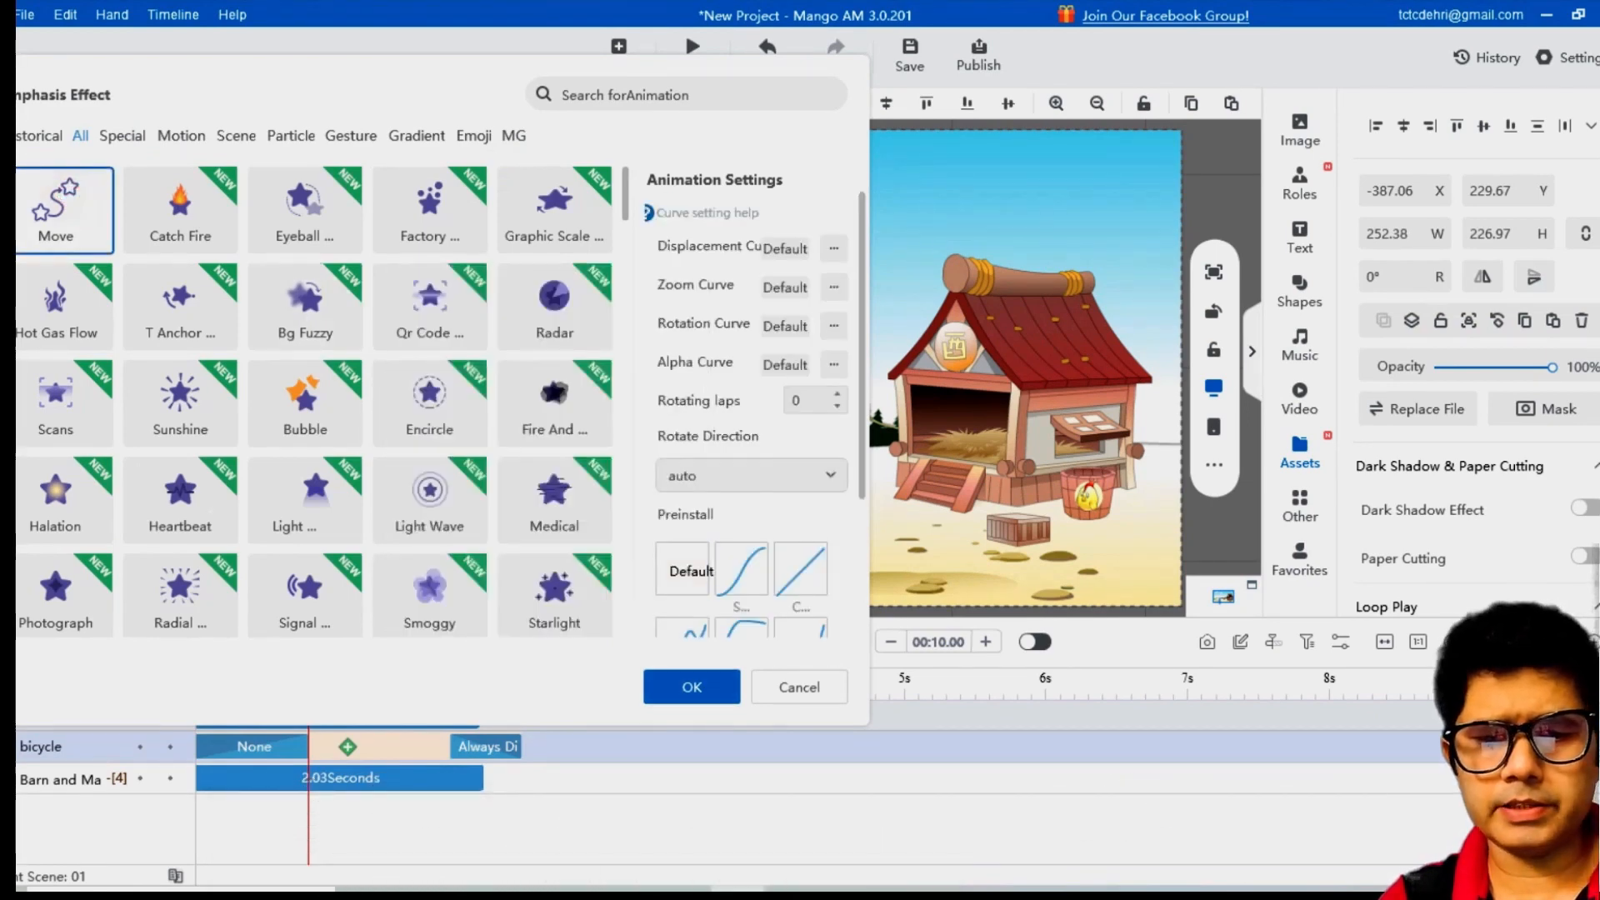
{"action": "left_click", "coordinate": [800, 568]}
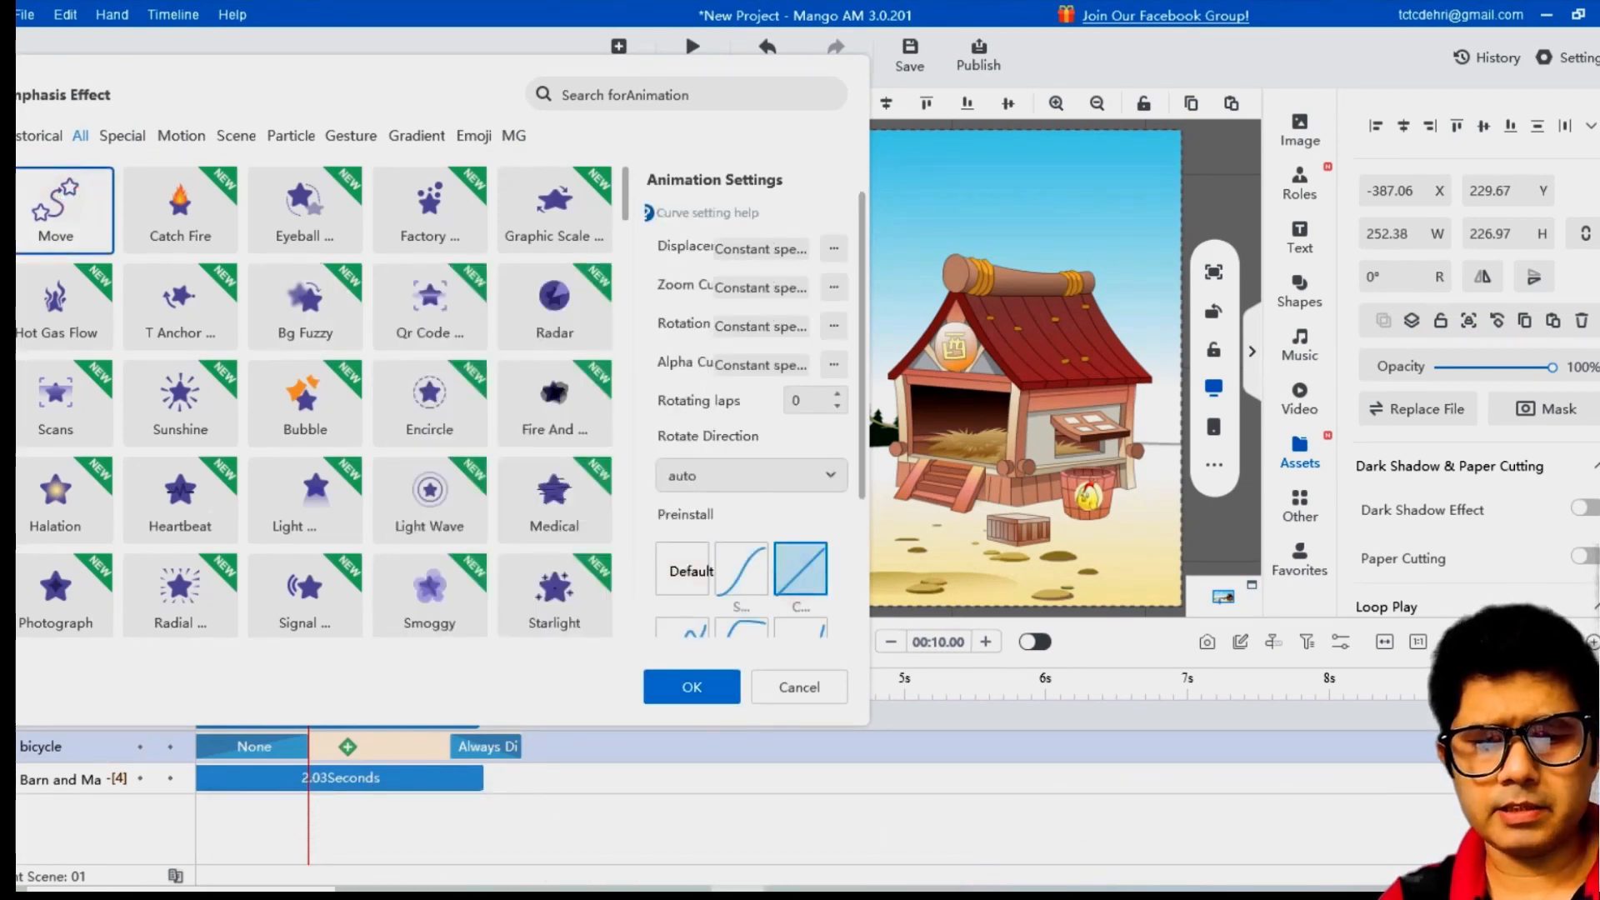
{"action": "left_click", "coordinate": [690, 686]}
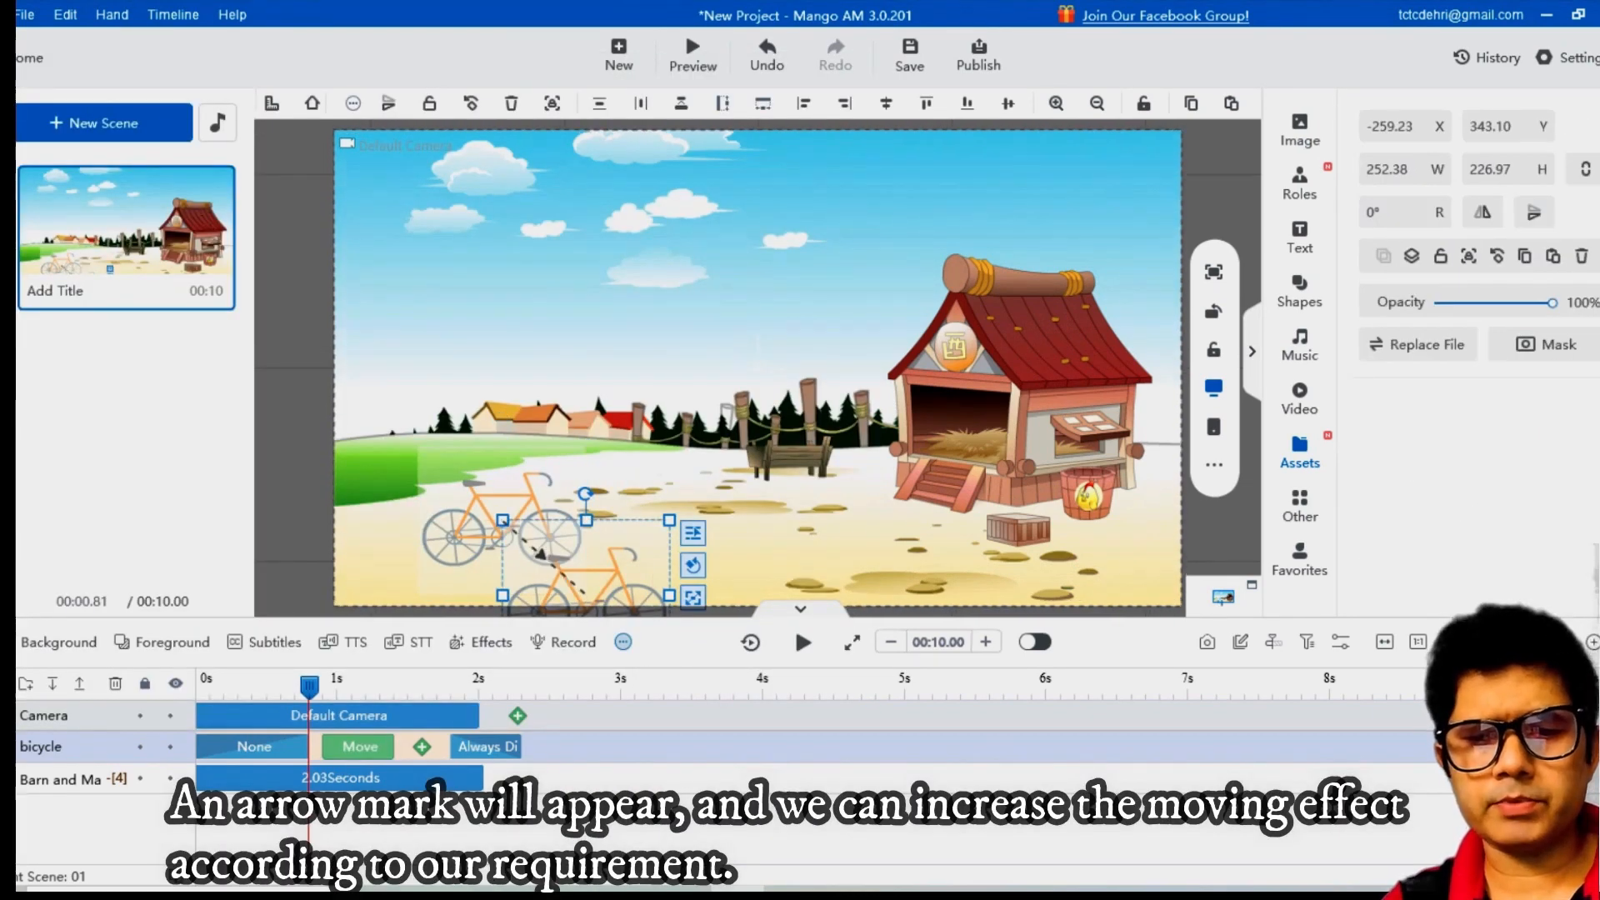
- Set the bicycle's move end point beside the barn and stretch the Move block to the timeline end
{"action": "left_click_drag", "start_coordinate": [586, 547], "coordinate": [954, 520]}
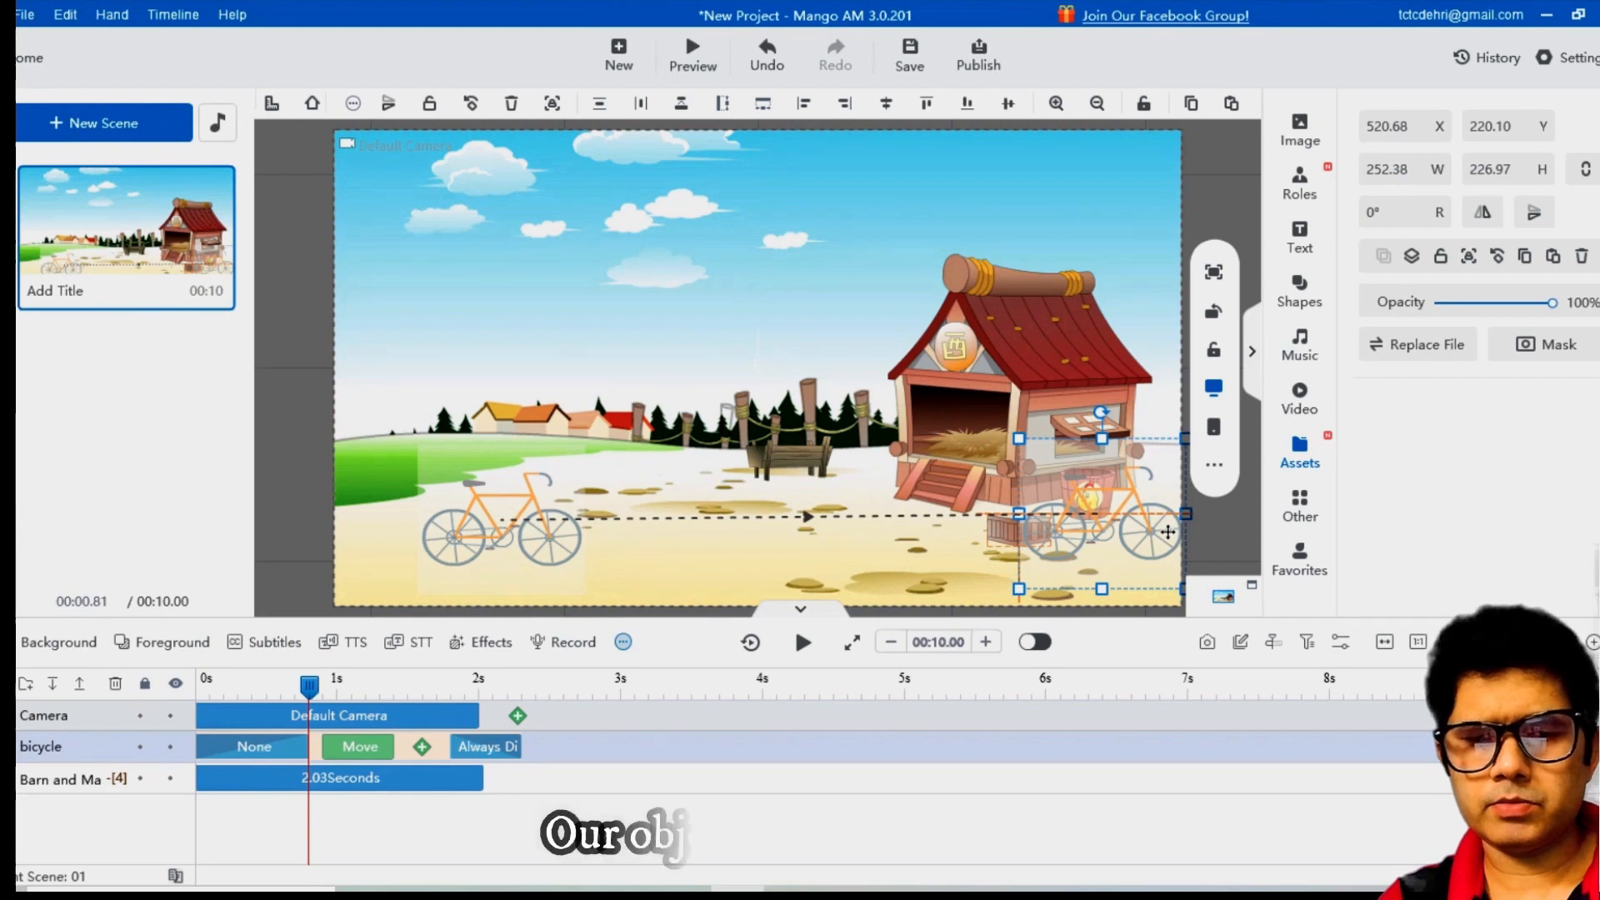
{"action": "left_click_drag", "start_coordinate": [1100, 515], "coordinate": [1100, 530]}
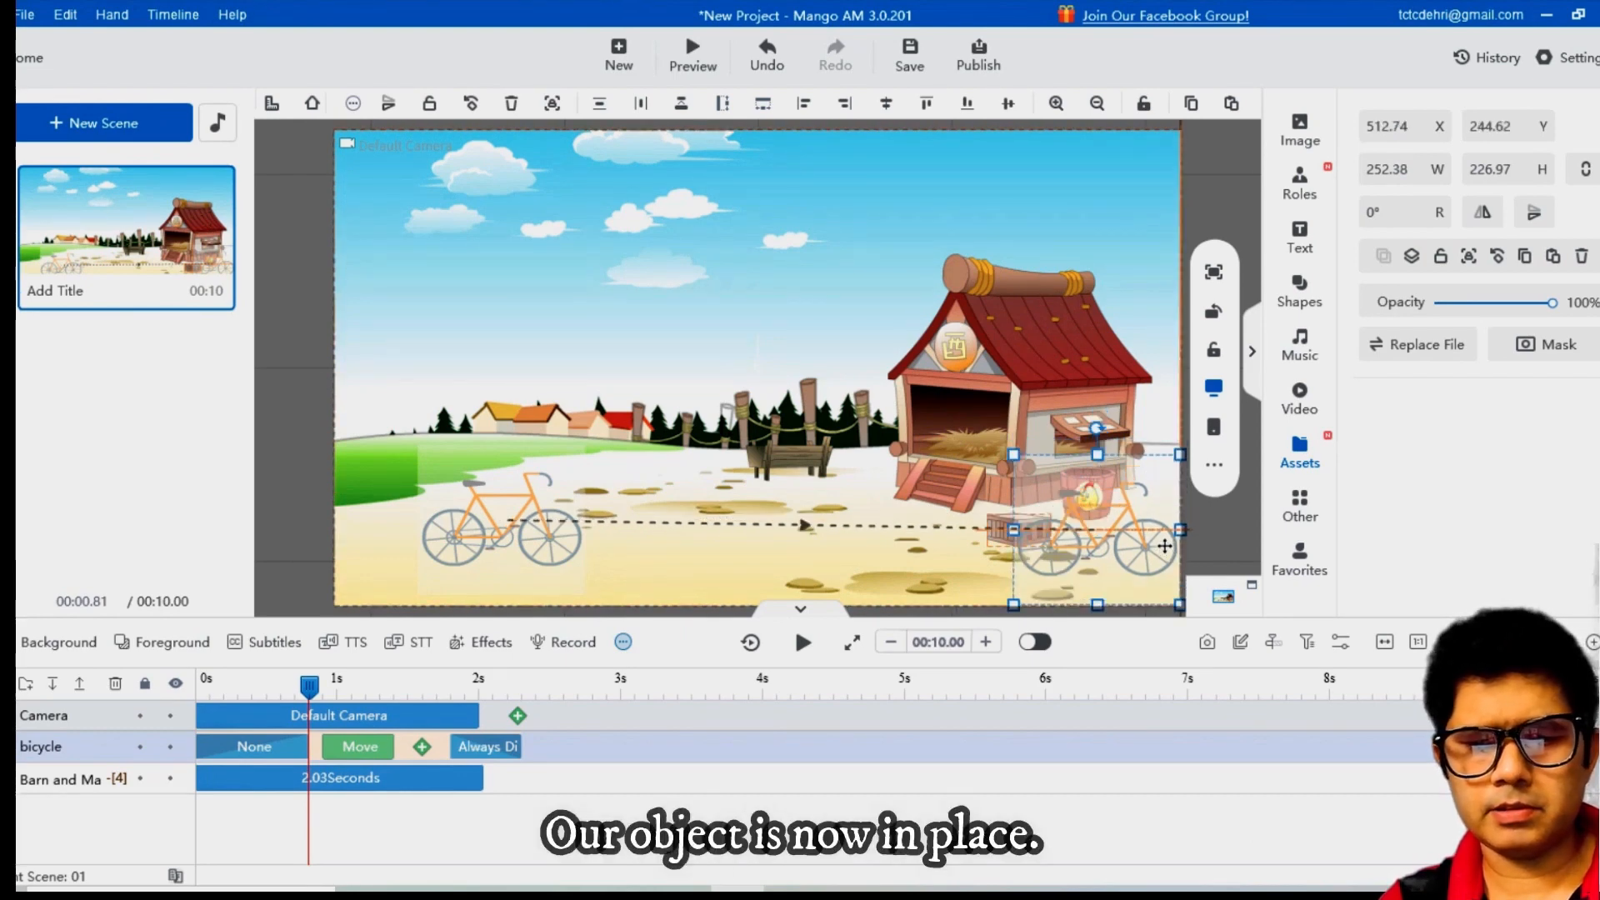
{"action": "left_click_drag", "start_coordinate": [1163, 547], "coordinate": [1168, 540]}
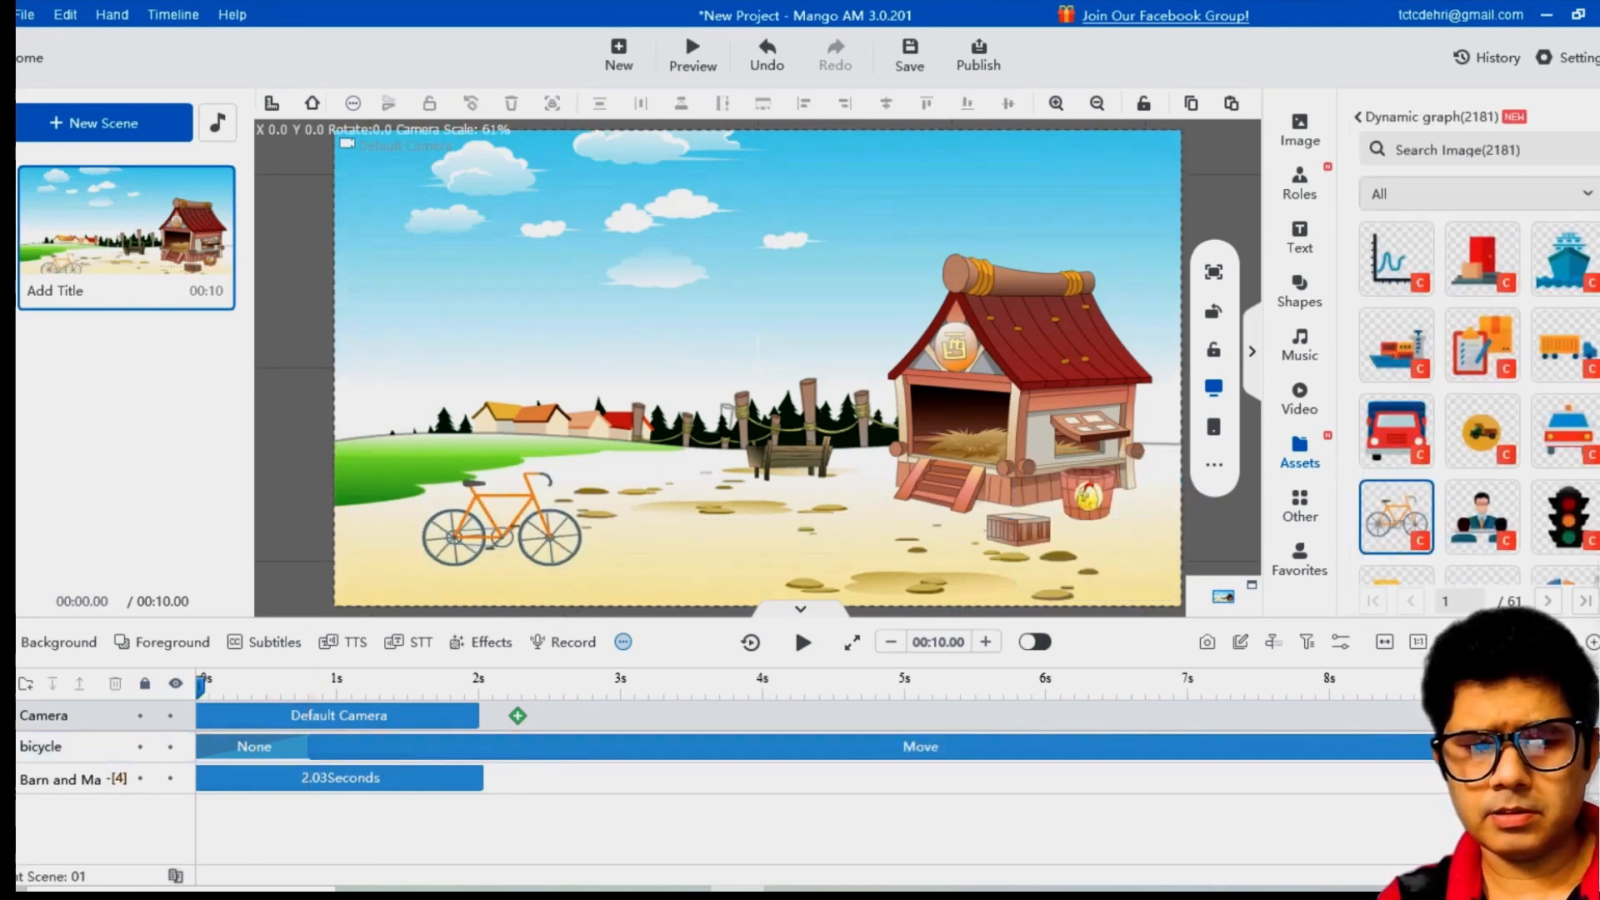
{"action": "left_click", "coordinate": [801, 641]}
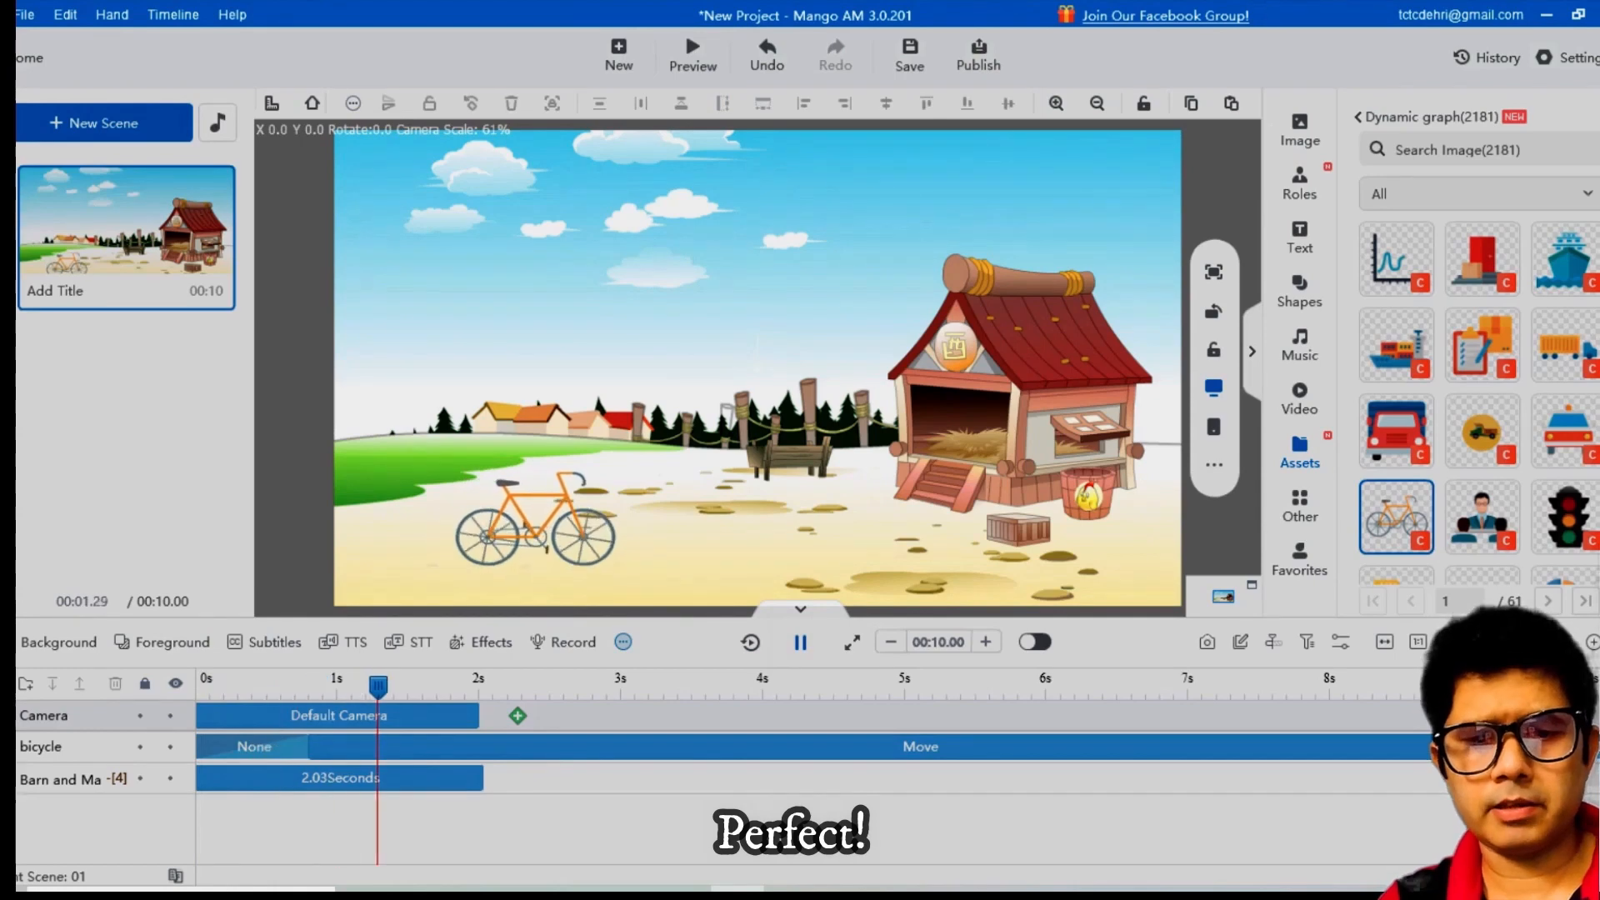
{"action": "left_click", "coordinate": [800, 642]}
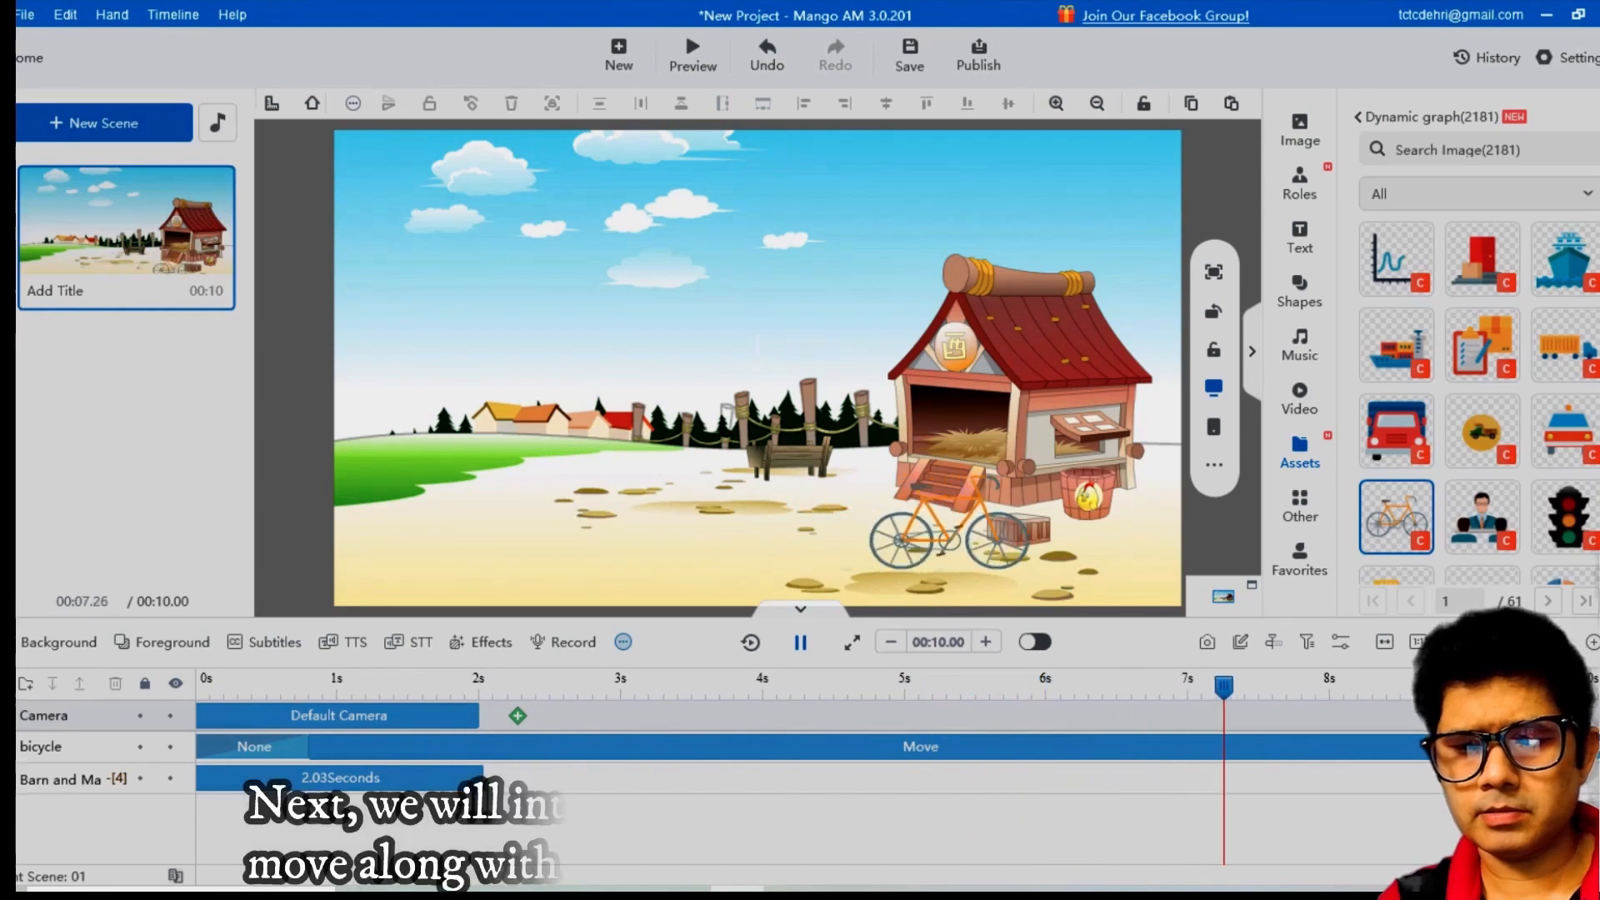
{"action": "left_click", "coordinate": [1300, 183]}
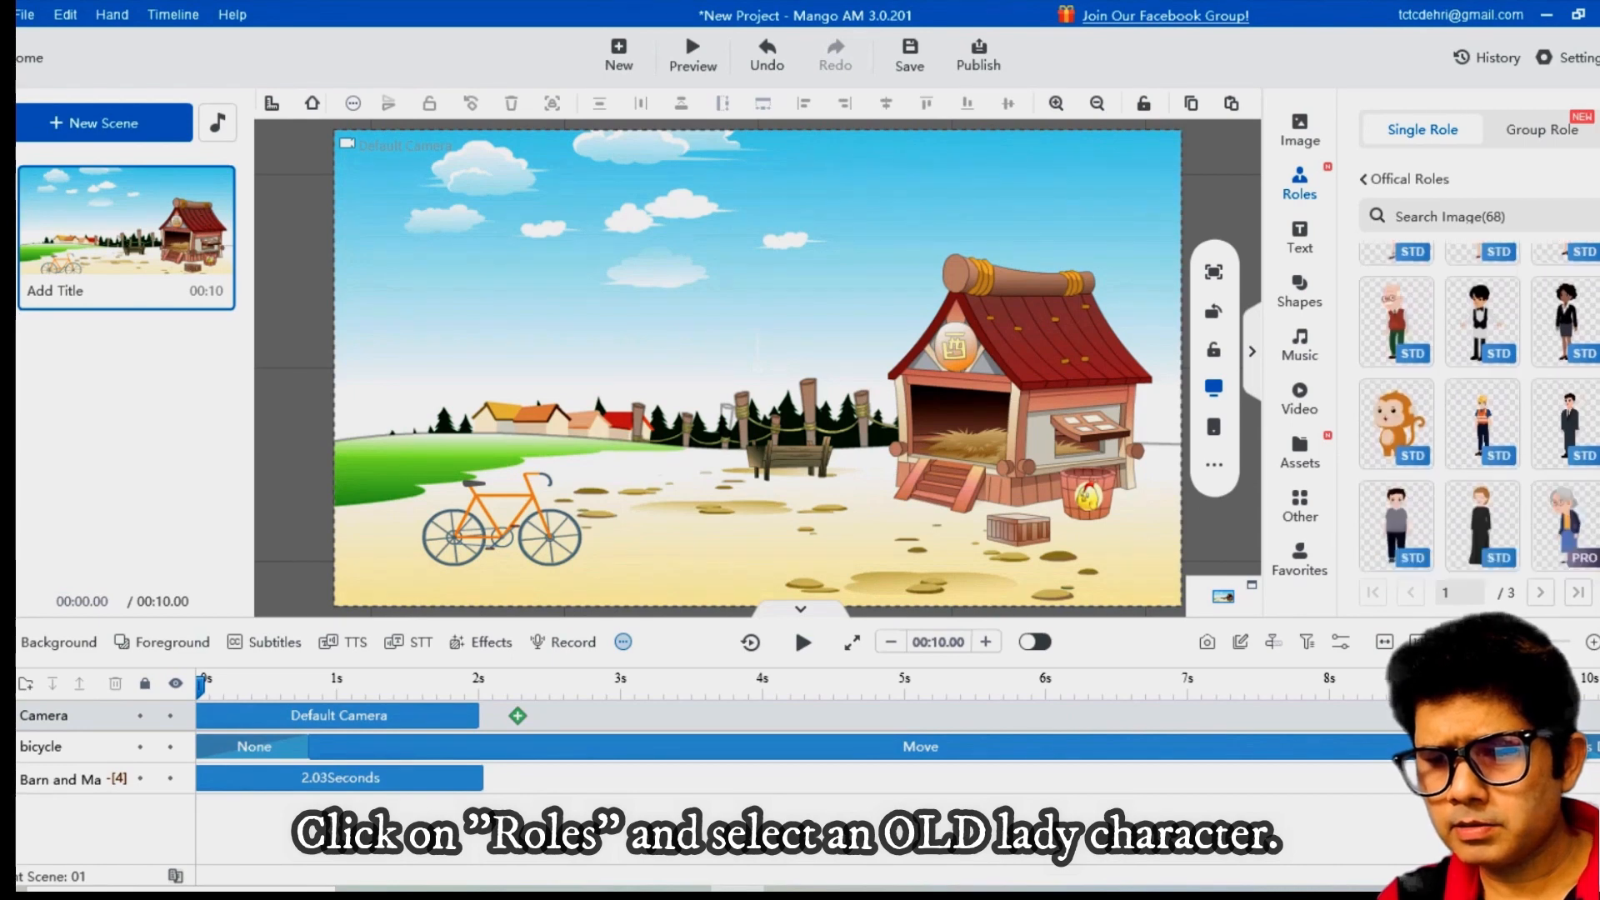
- Scroll the Single Role list and select the Old Lady PRO character
{"action": "scroll", "scroll_direction": "down", "scroll_amount": 3}
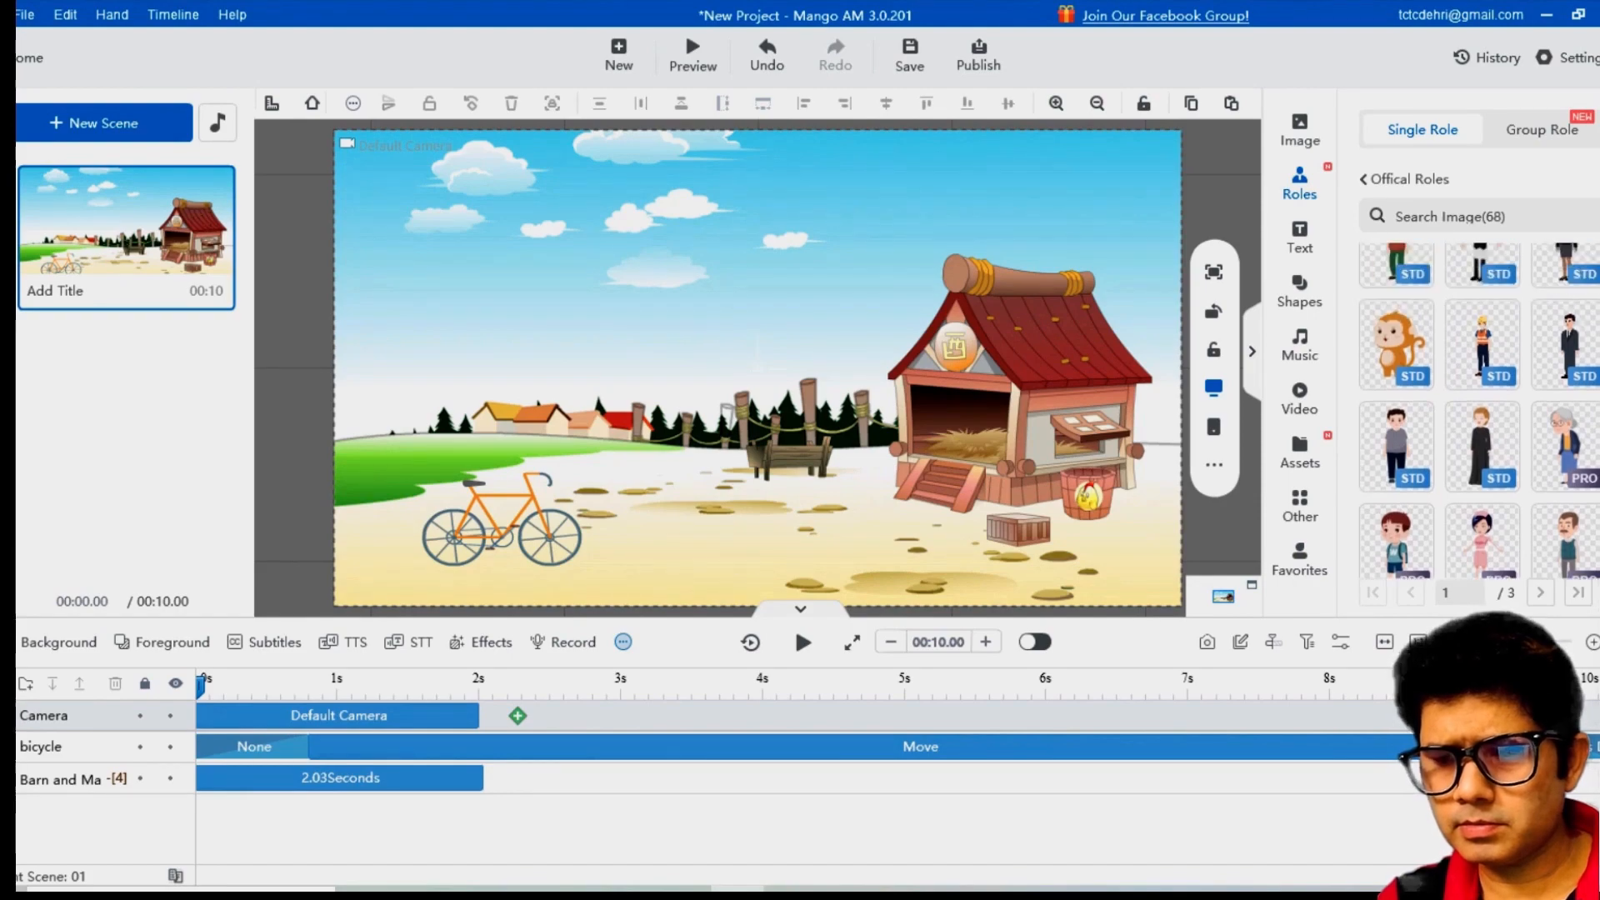
{"action": "left_click", "coordinate": [1567, 471]}
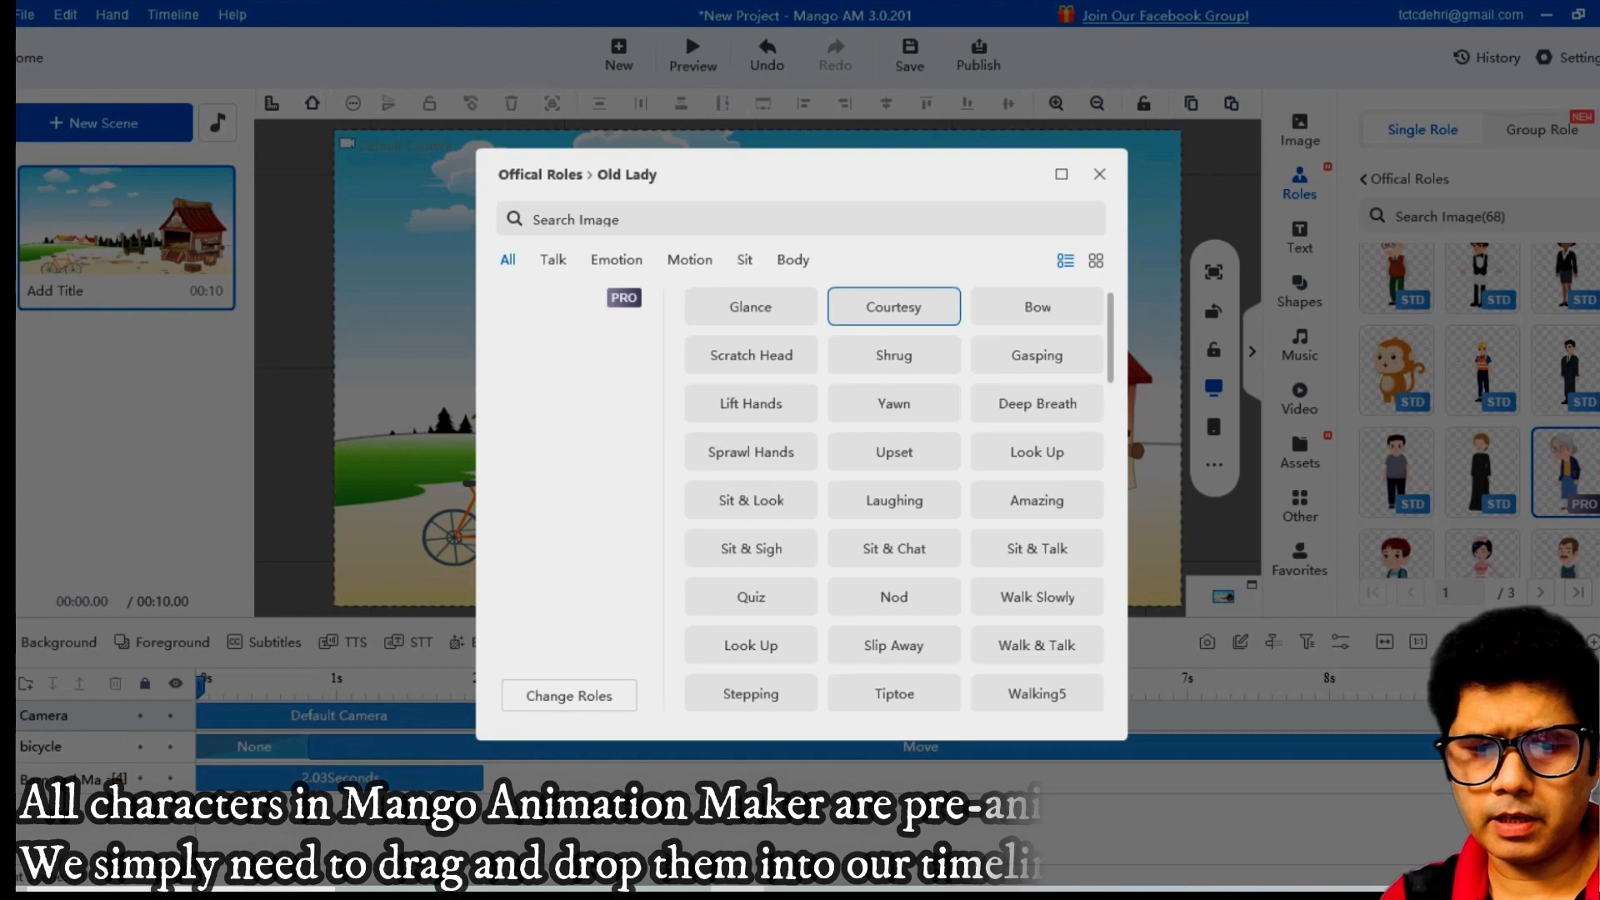
- Filter to Motion actions, preview Jumping and Jogging, then add the Old Lady with Running2
{"action": "left_click", "coordinate": [690, 259]}
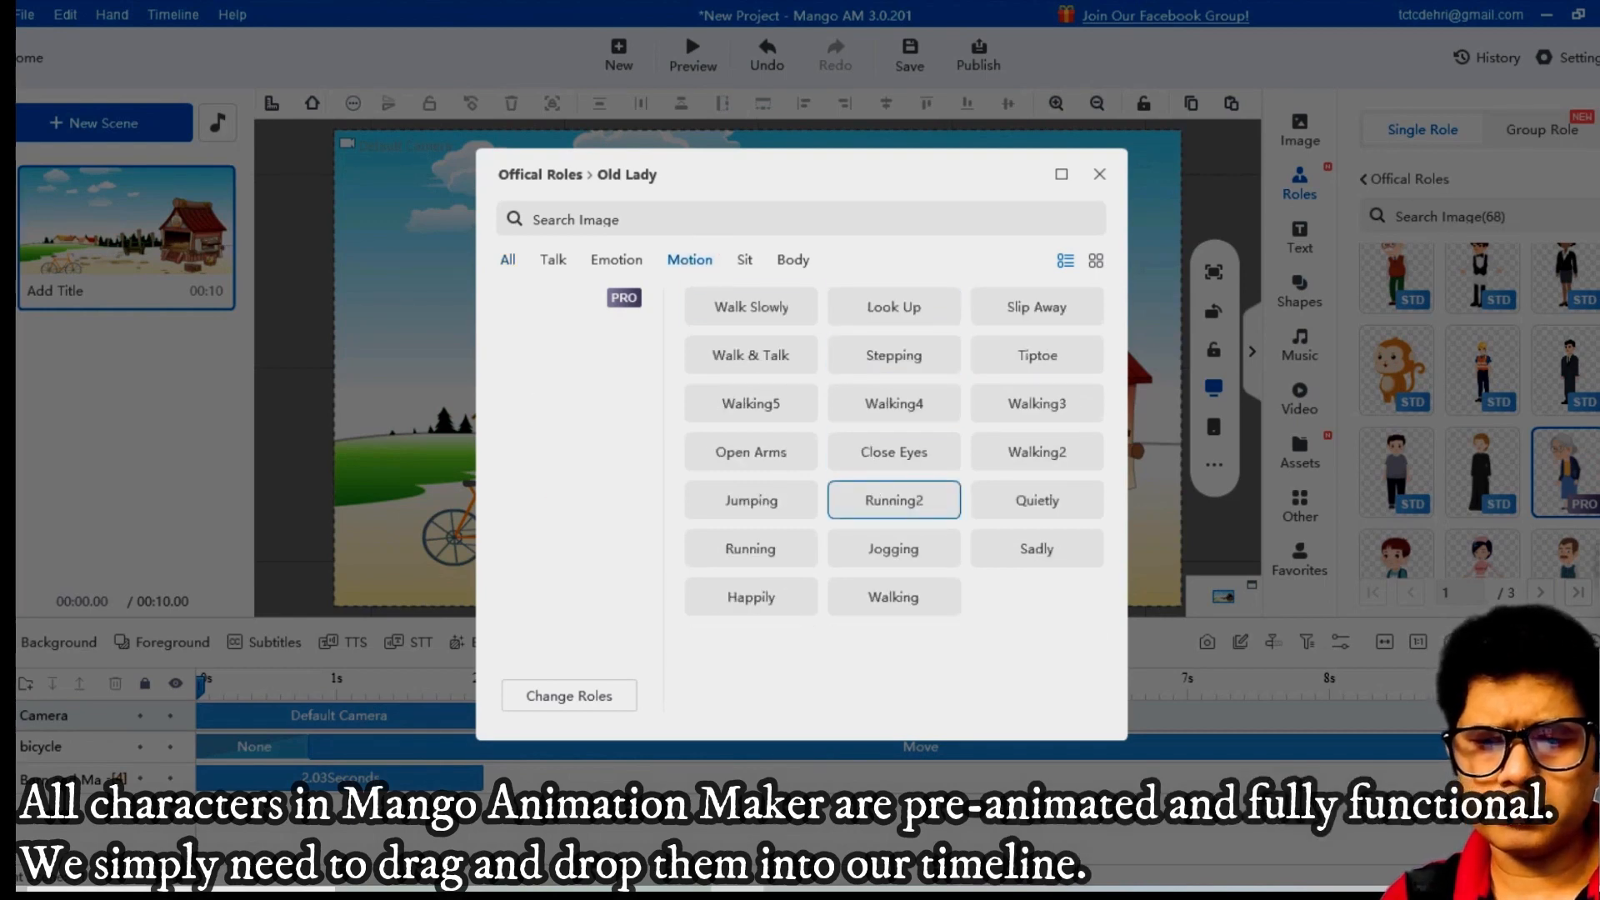
{"action": "left_click", "coordinate": [894, 500]}
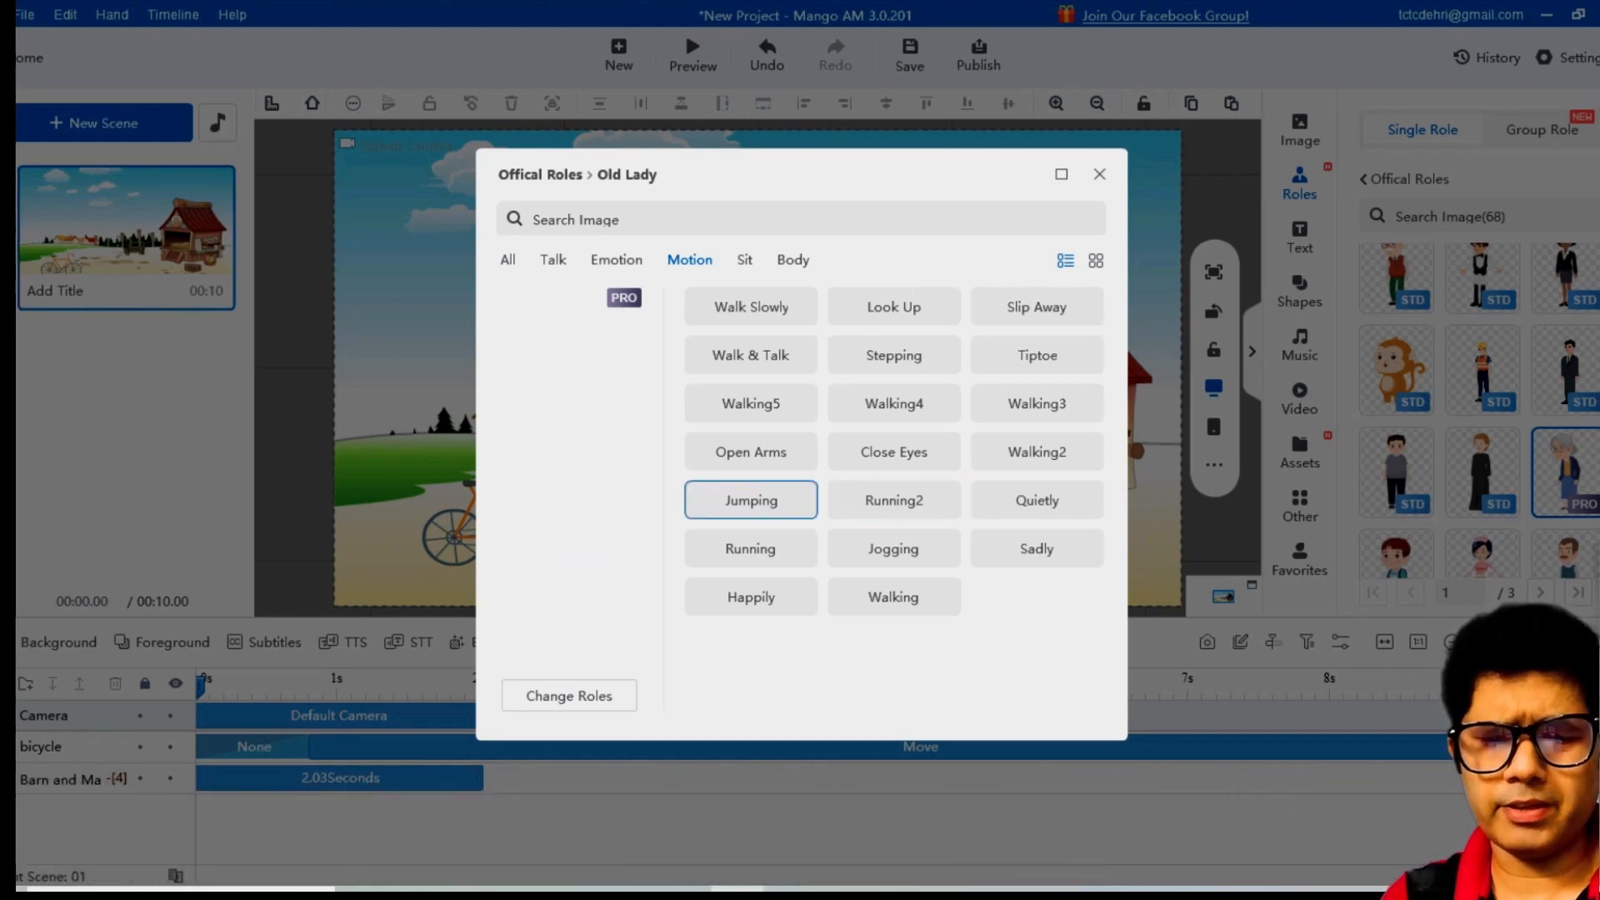
{"action": "left_click", "coordinate": [893, 548]}
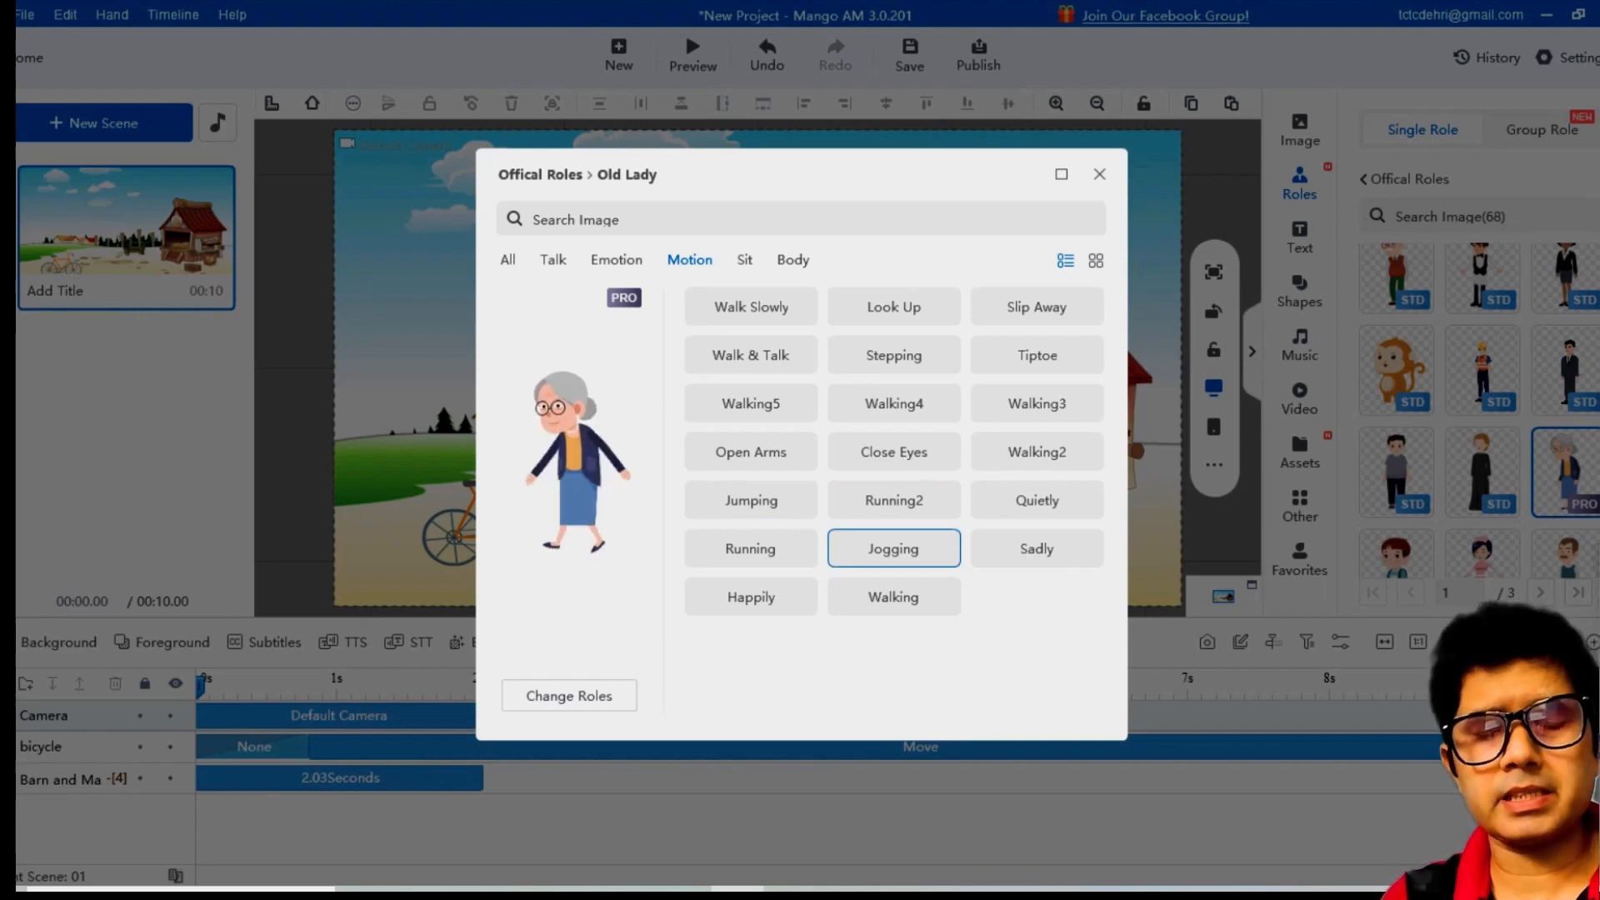
{"action": "left_click", "coordinate": [894, 500]}
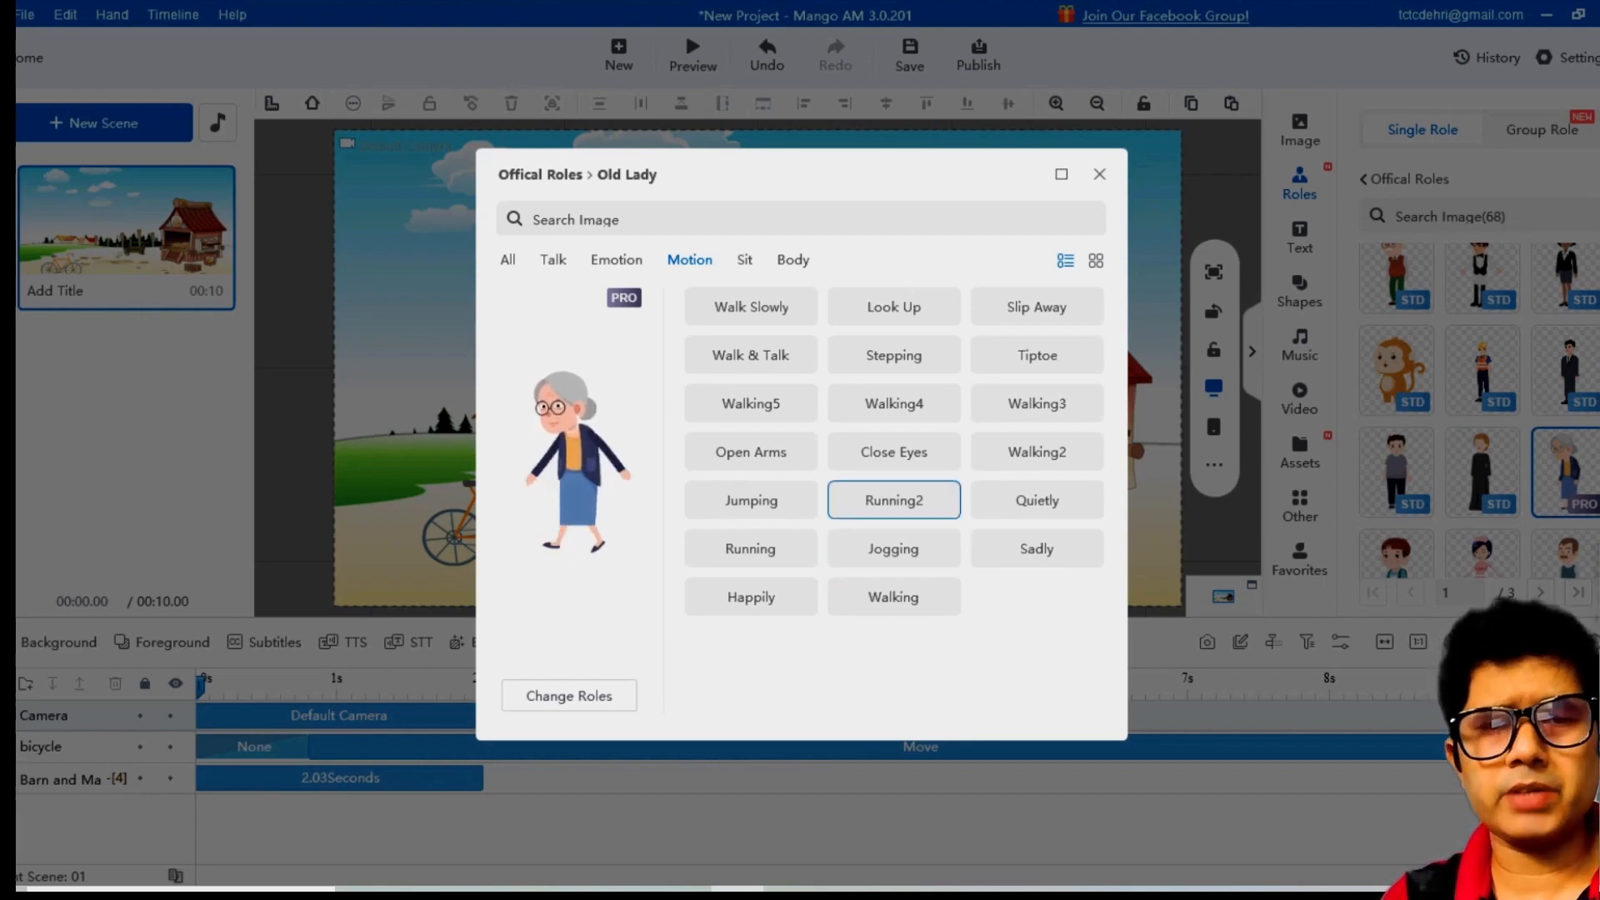
{"action": "left_click", "coordinate": [893, 500]}
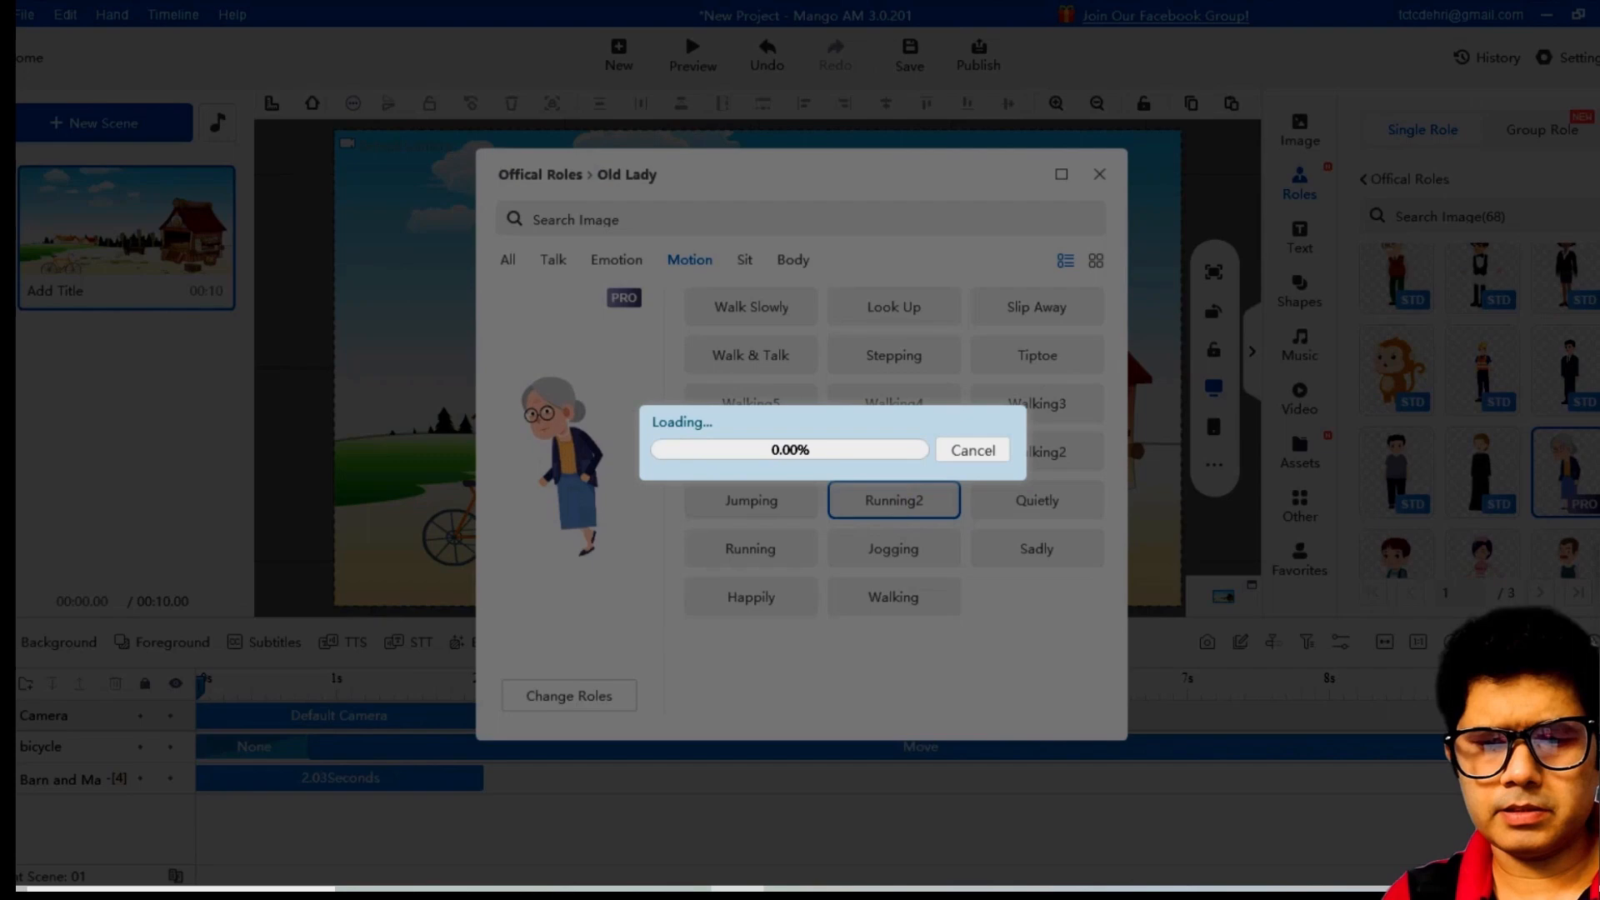
{"action": "left_click", "coordinate": [894, 500]}
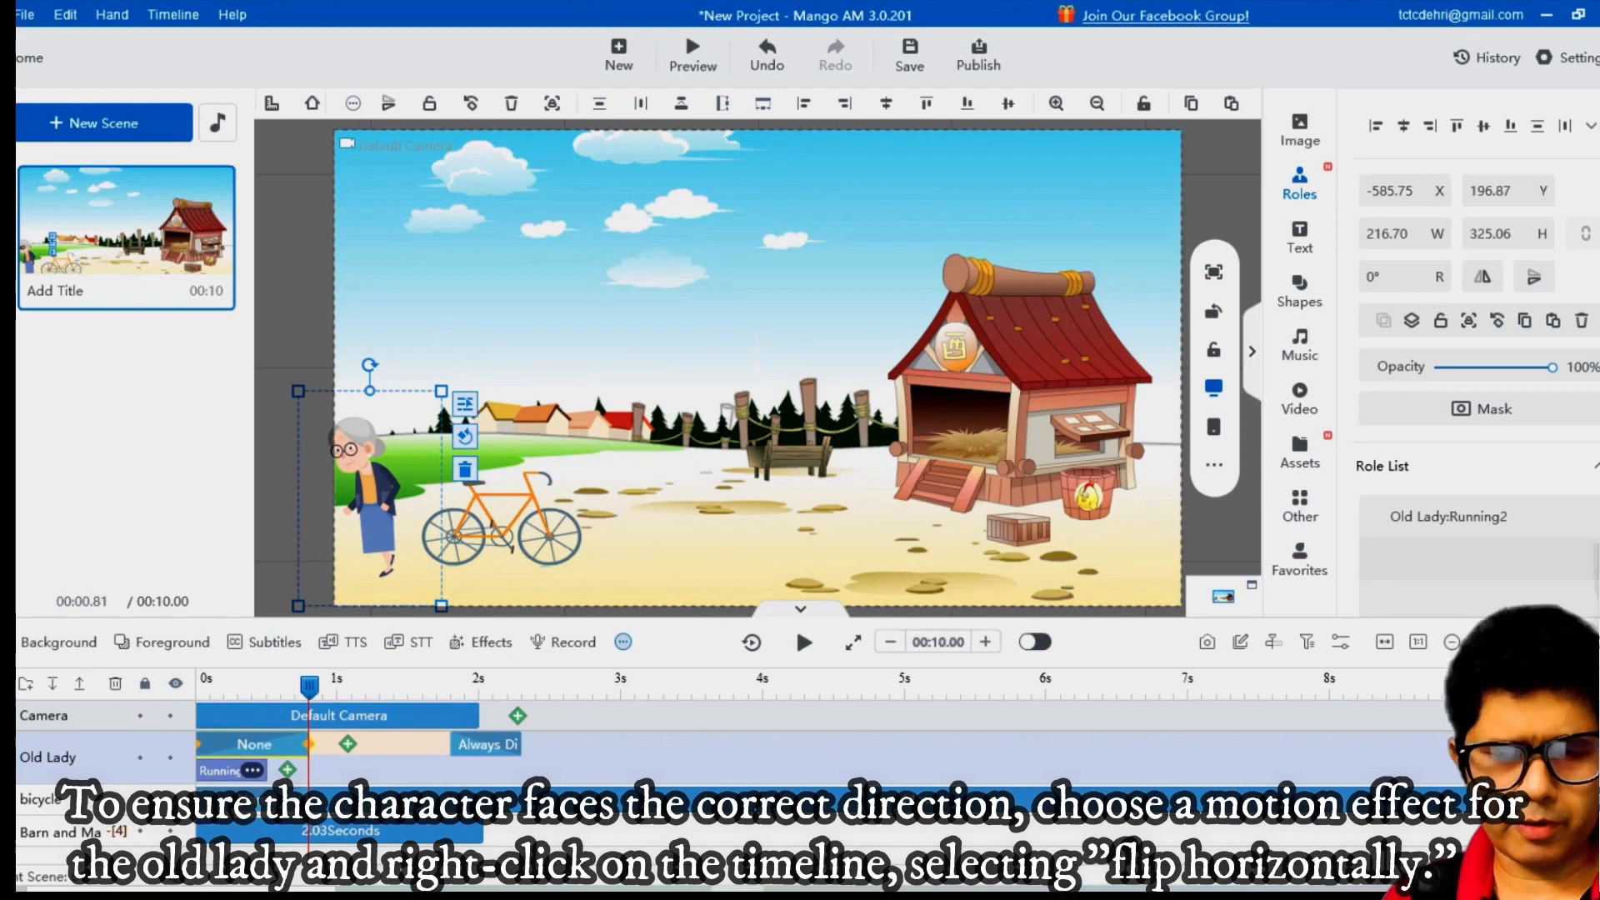
- Flip the Old Lady horizontally from her timeline track's context menu
{"action": "right_click", "coordinate": [253, 770]}
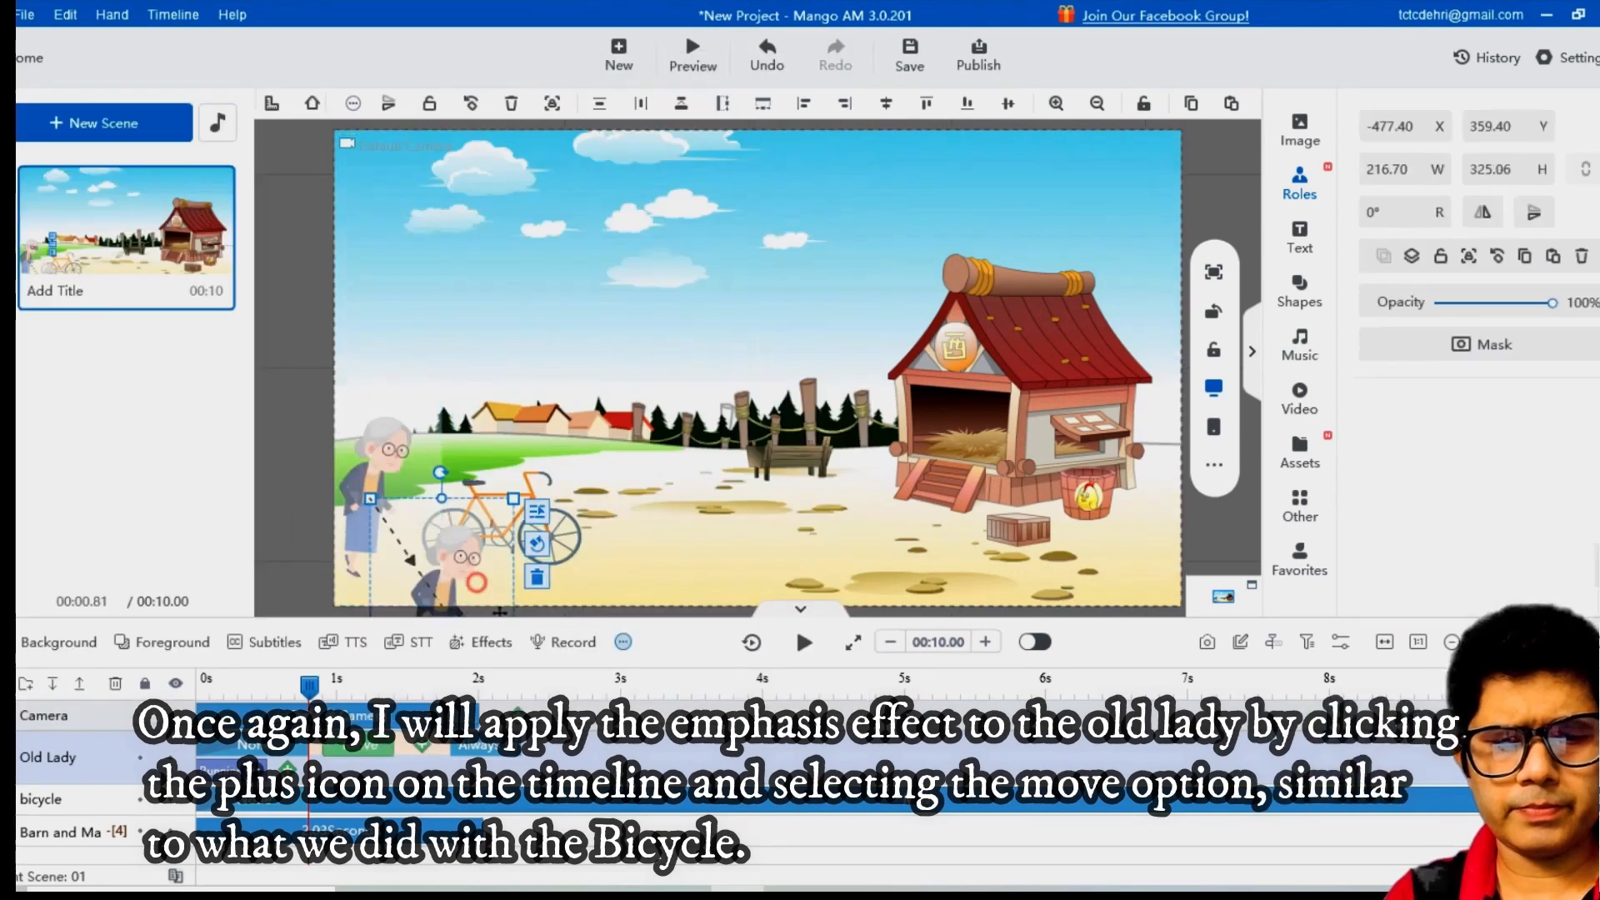
- Set the Old Lady's Move end point next to the barn
{"action": "left_click_drag", "start_coordinate": [453, 540], "coordinate": [949, 490]}
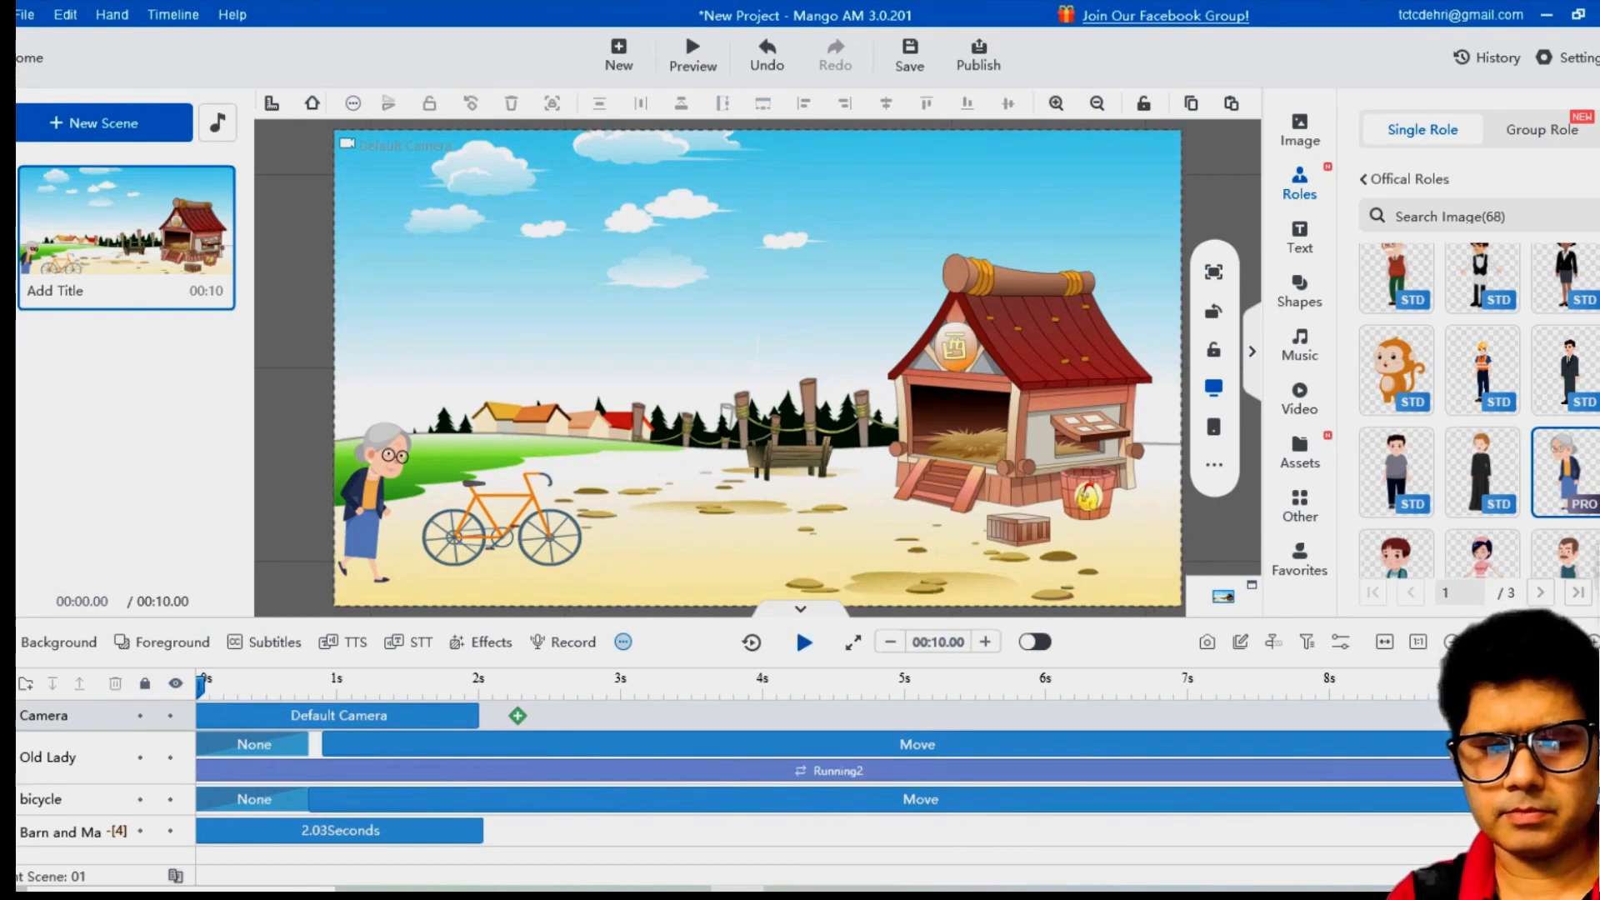
{"action": "left_click", "coordinate": [802, 642]}
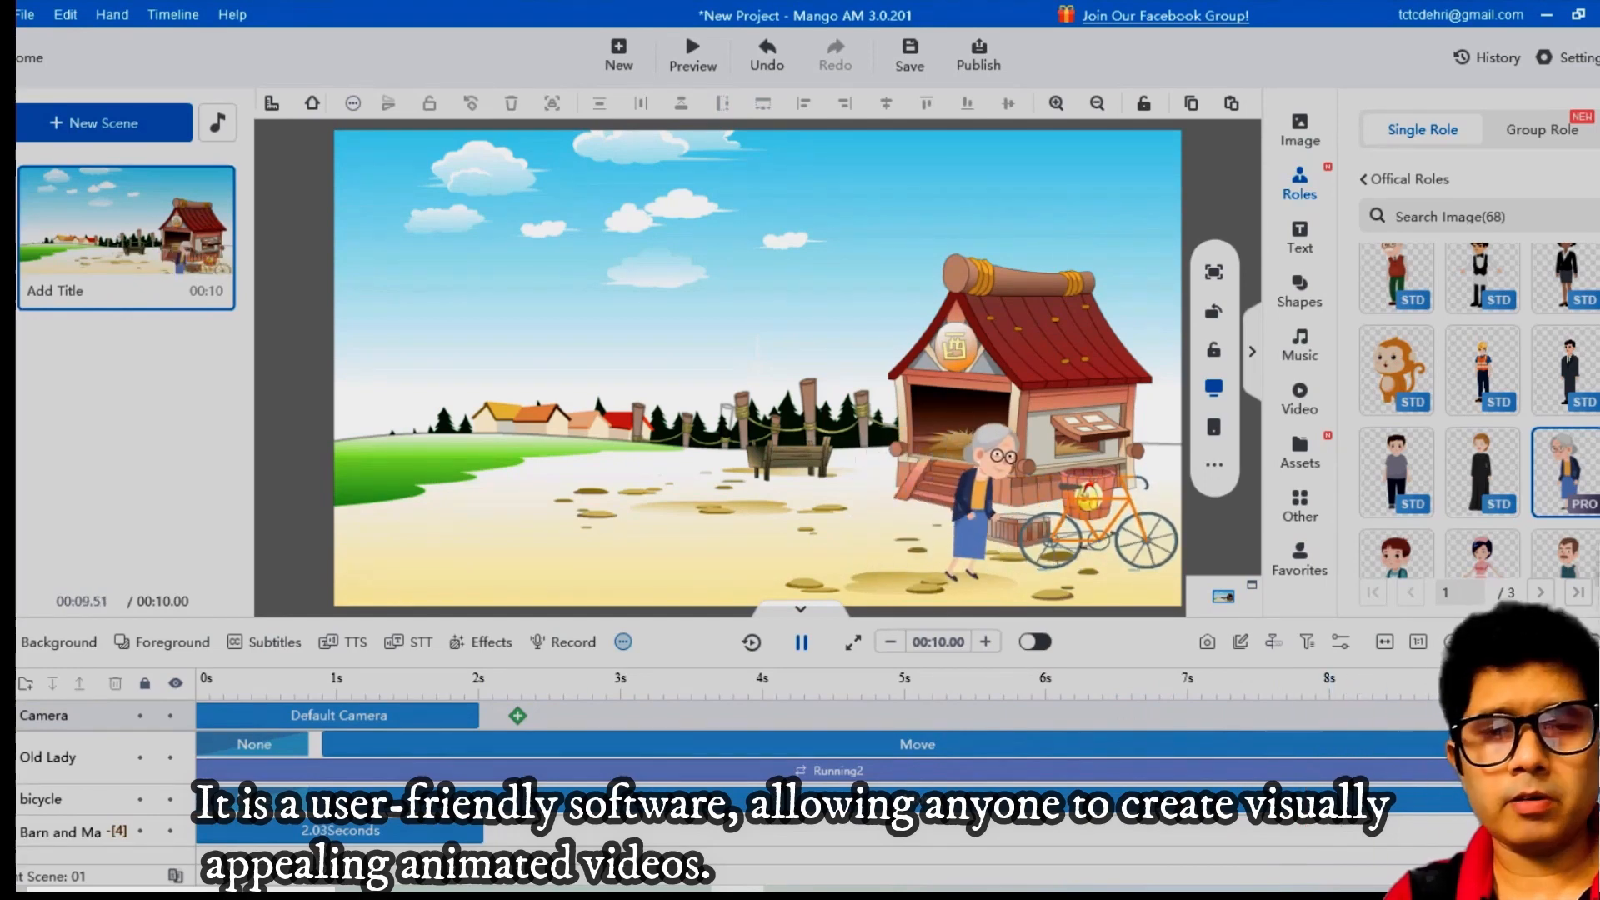
{"action": "left_click", "coordinate": [802, 643]}
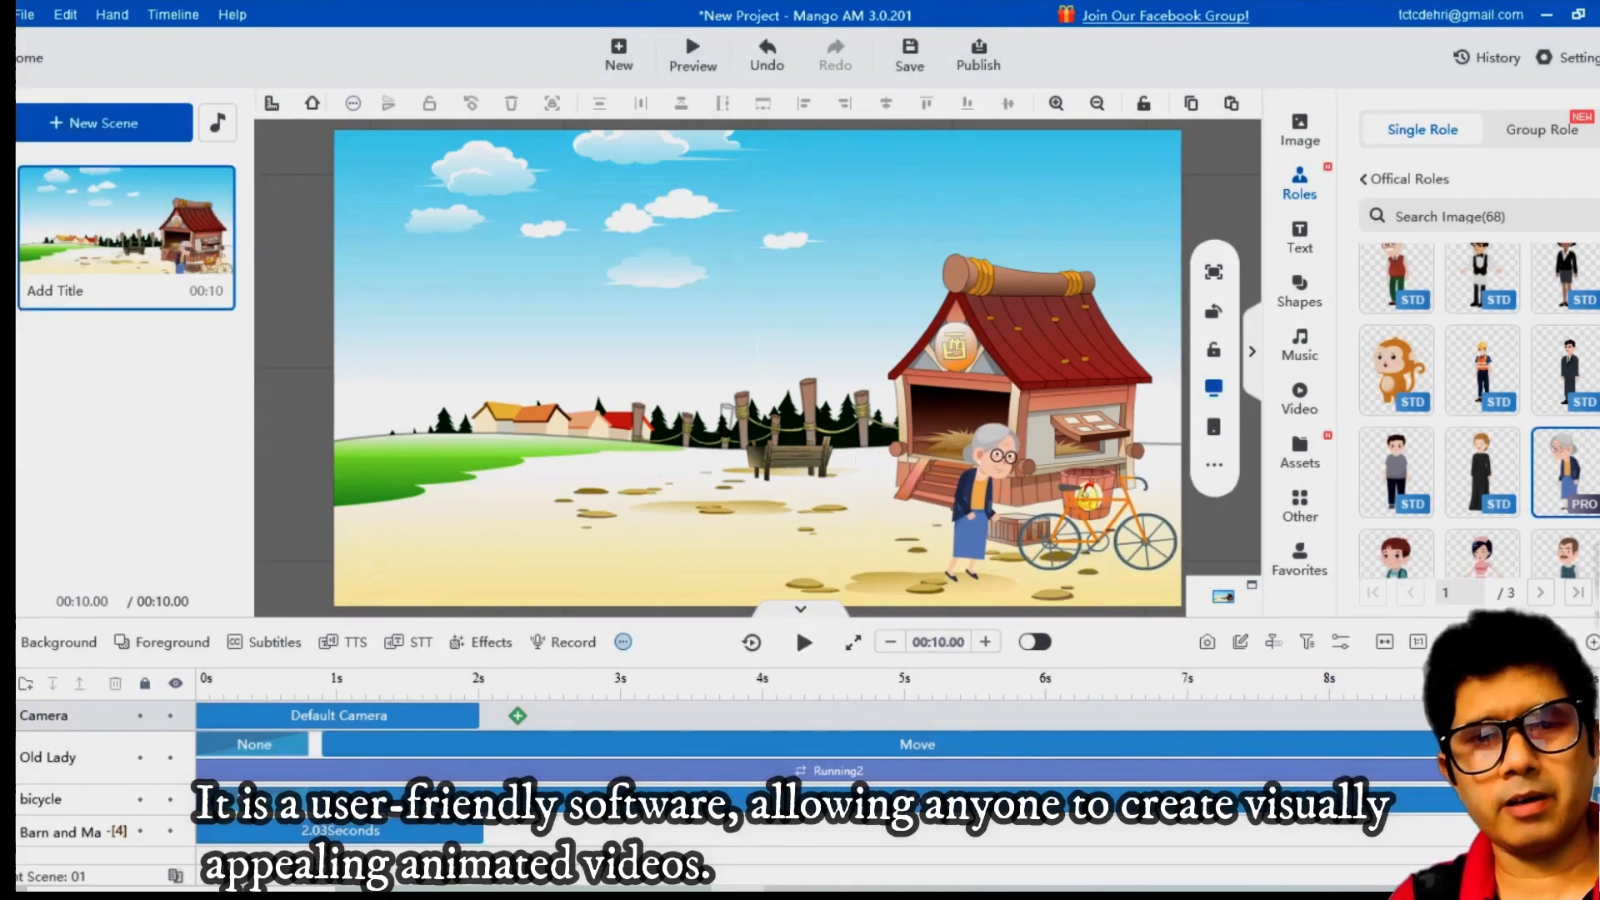
{"action": "left_click", "coordinate": [800, 642]}
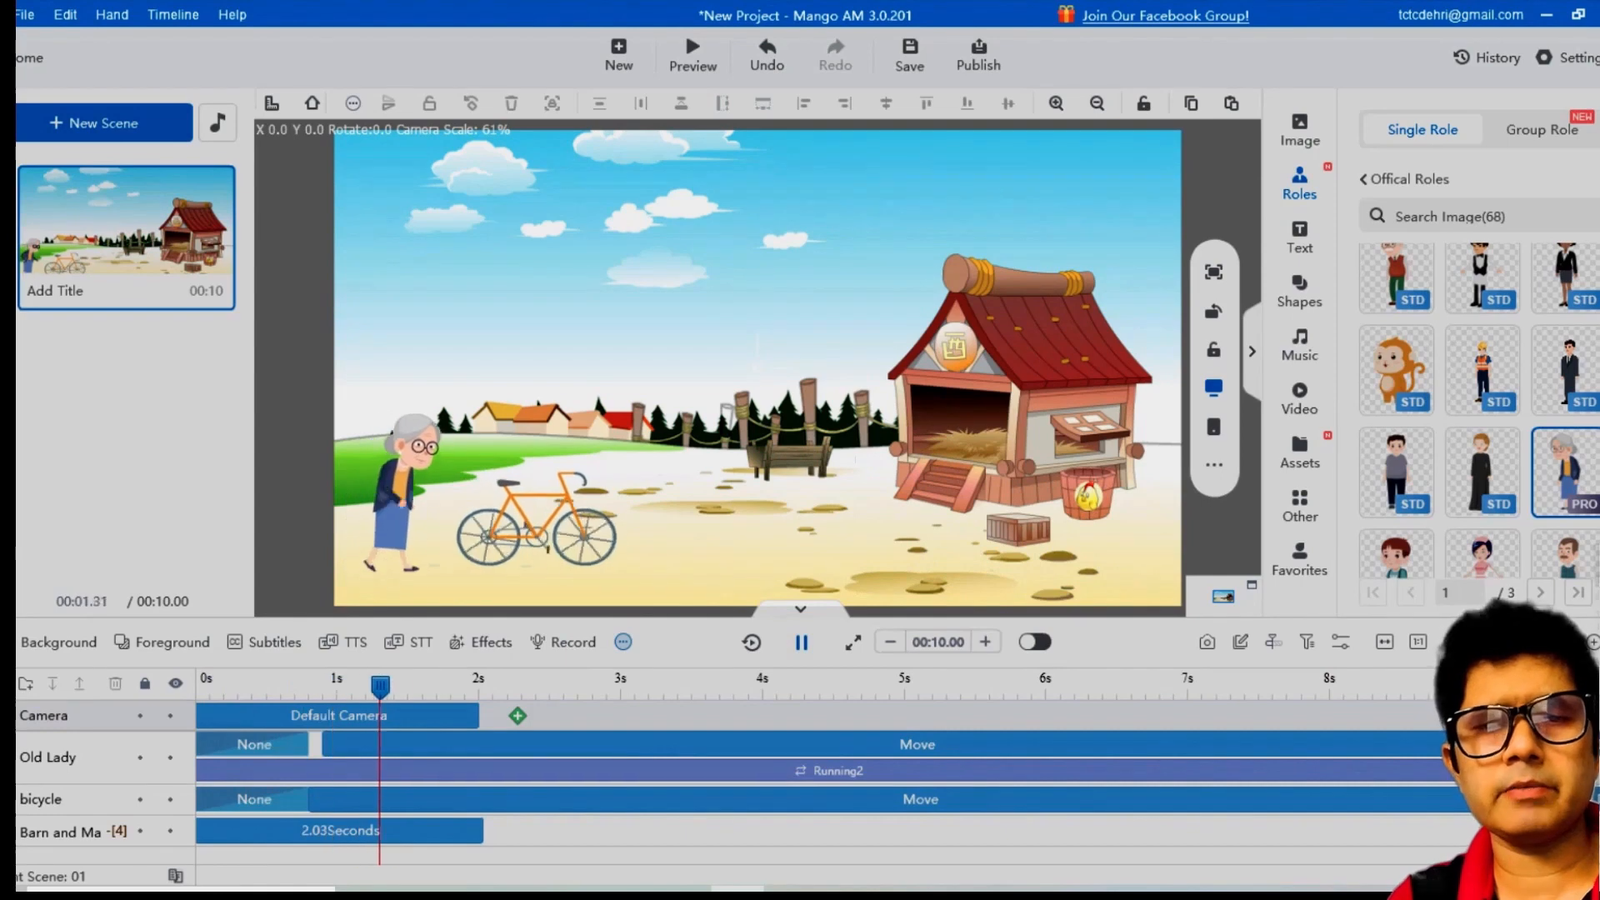